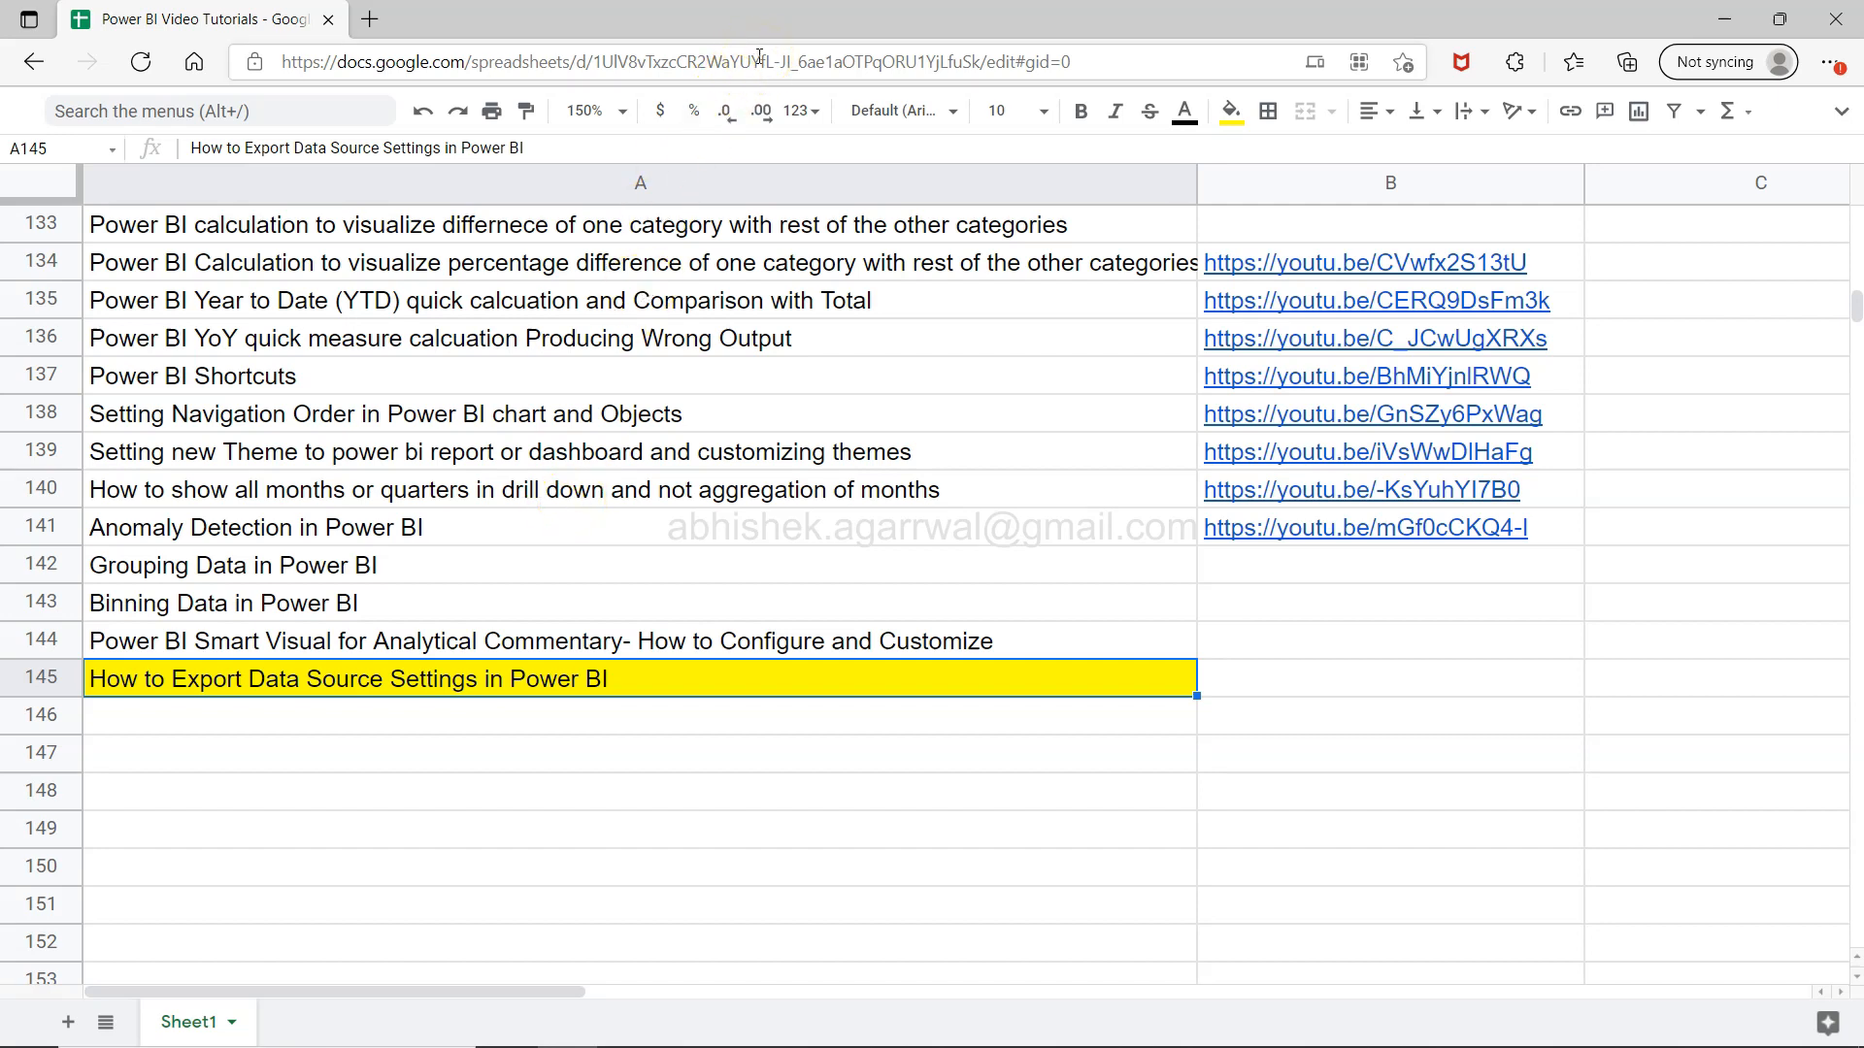
Step: Open the recent Sales Dashboard (1) report and expand Sheet1 to show Month and Passengers
{"action": "left_click", "coordinate": [758, 62]}
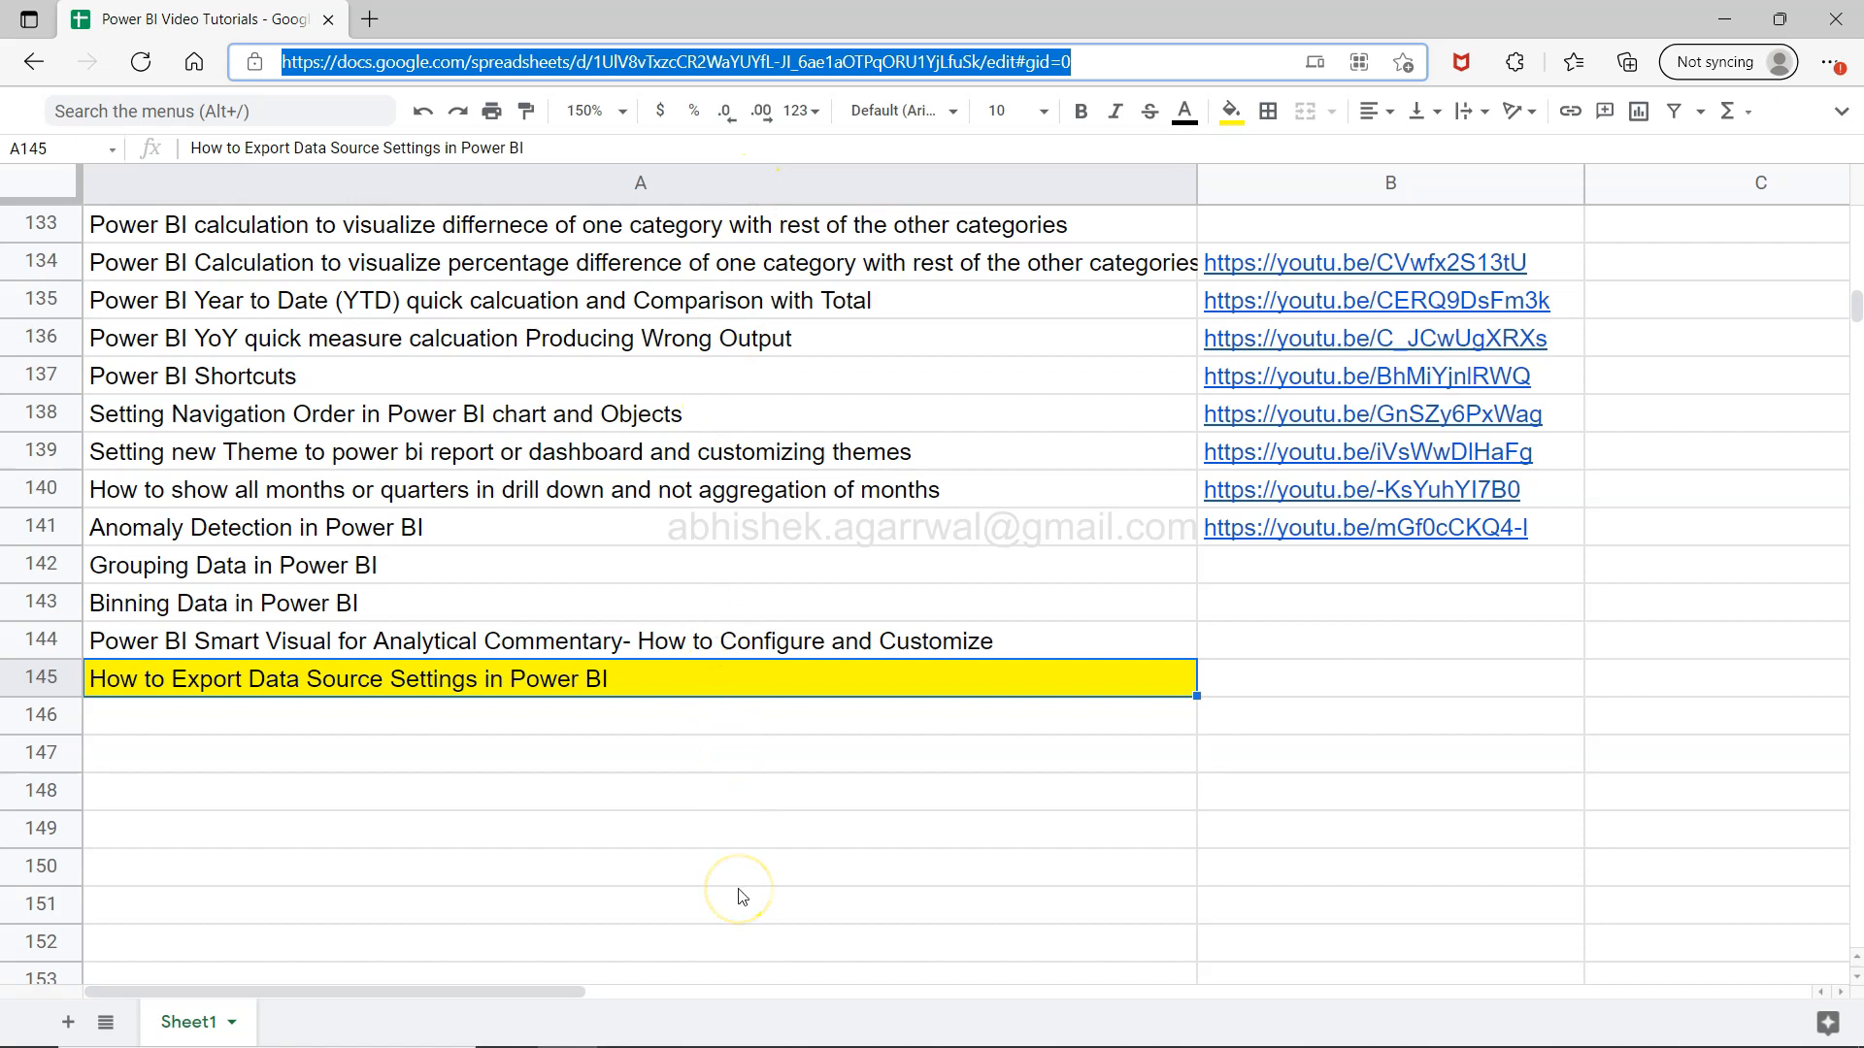
{"action": "mouse_move", "coordinate": [870, 77]}
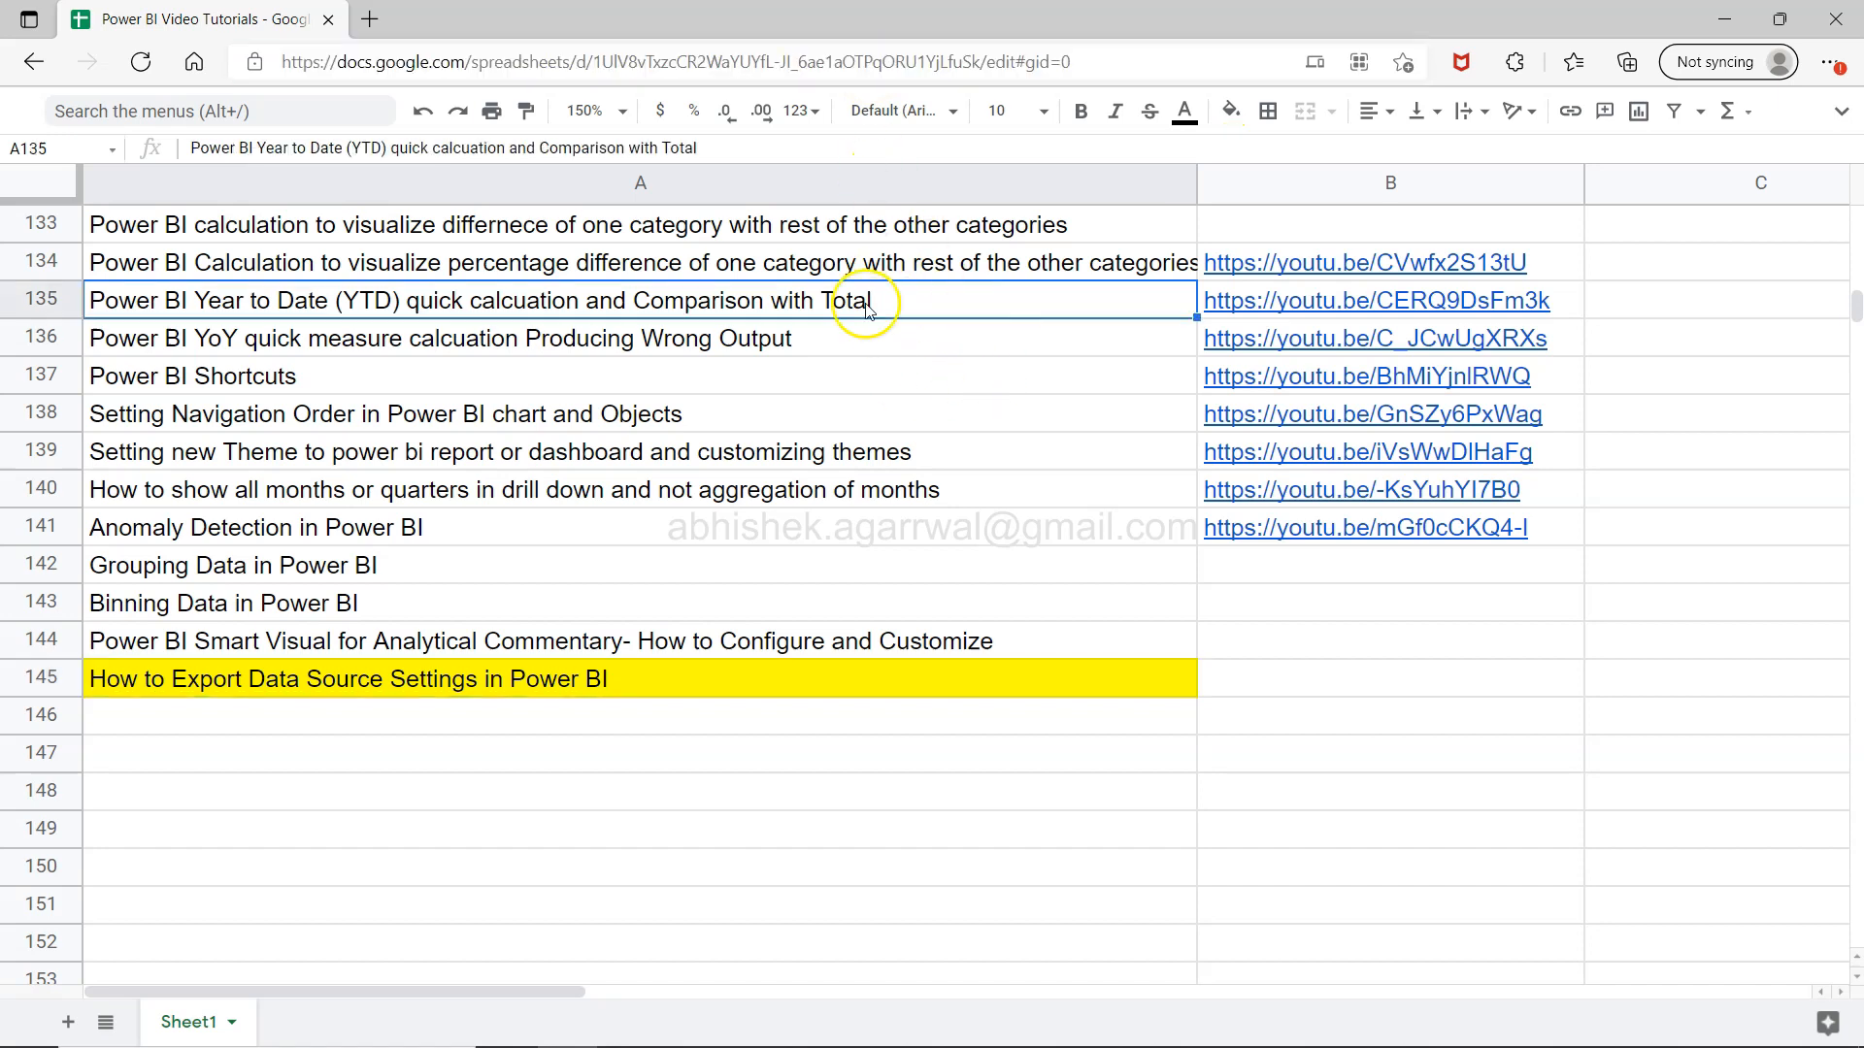
{"action": "mouse_move", "coordinate": [857, 542]}
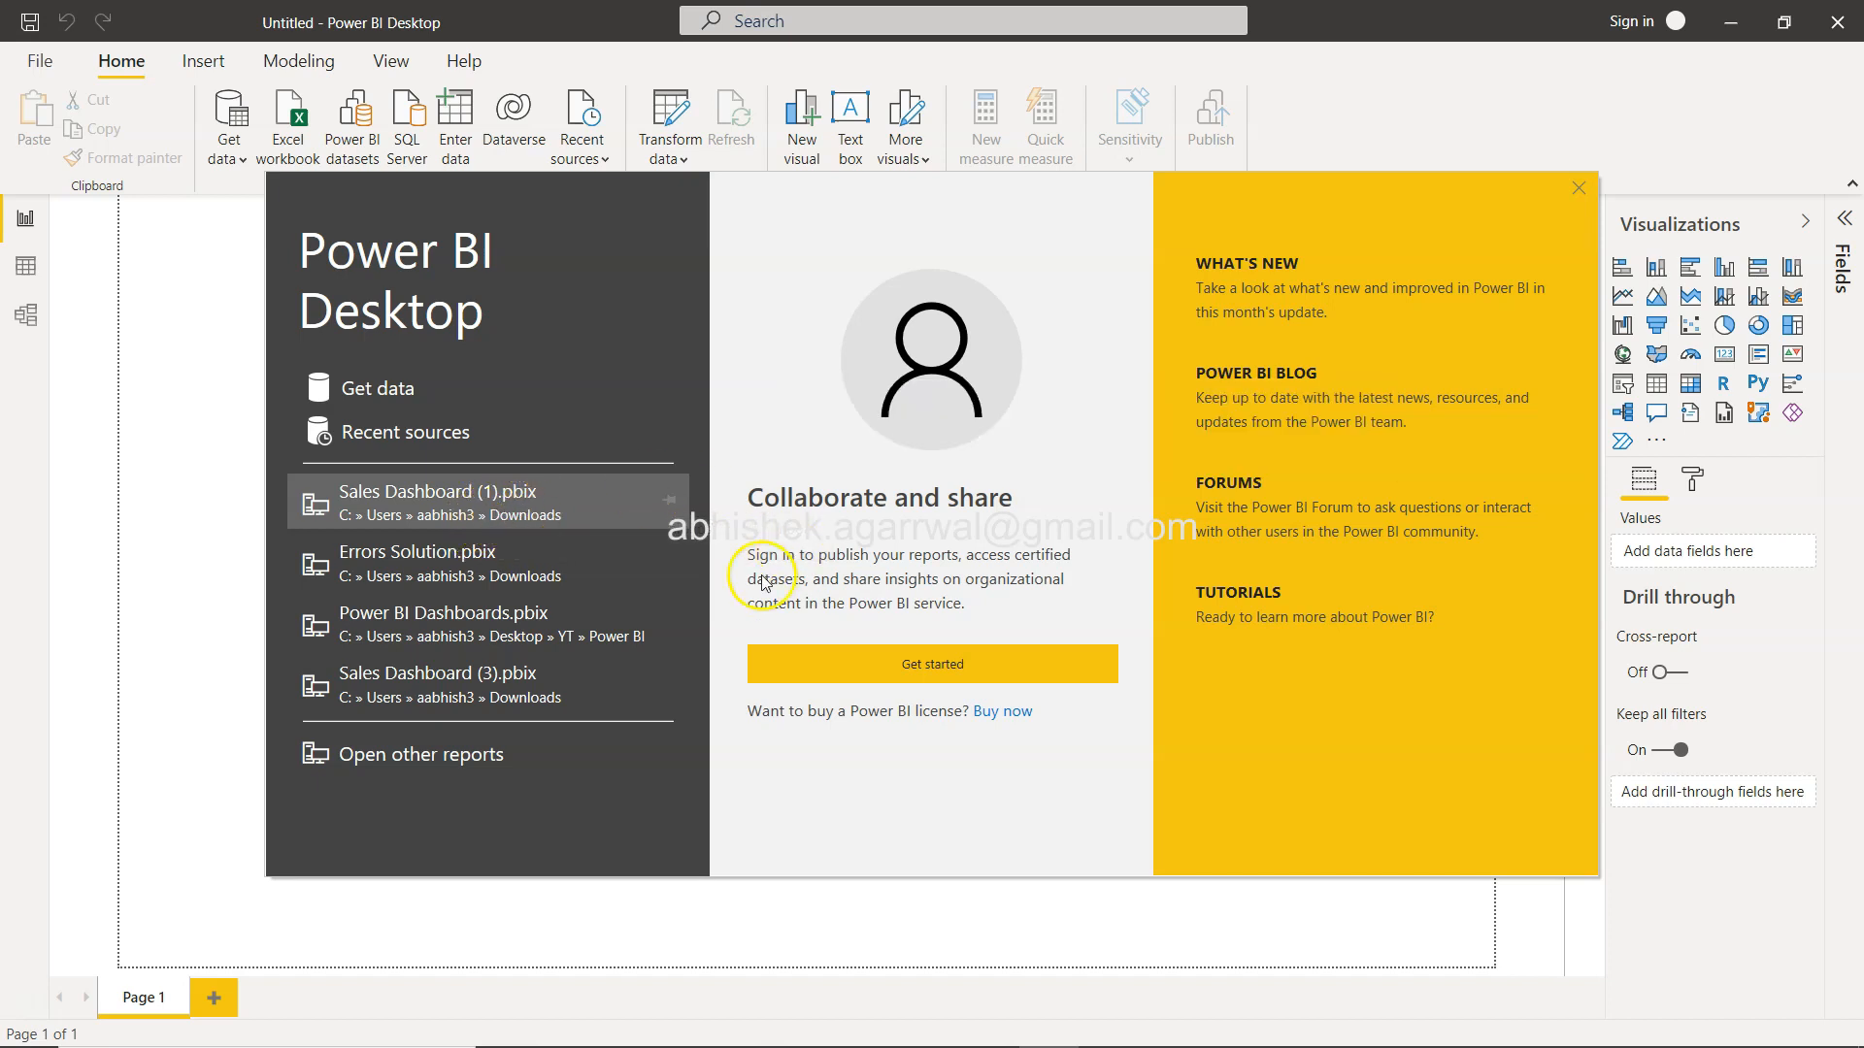
{"action": "left_click", "coordinate": [1579, 187]}
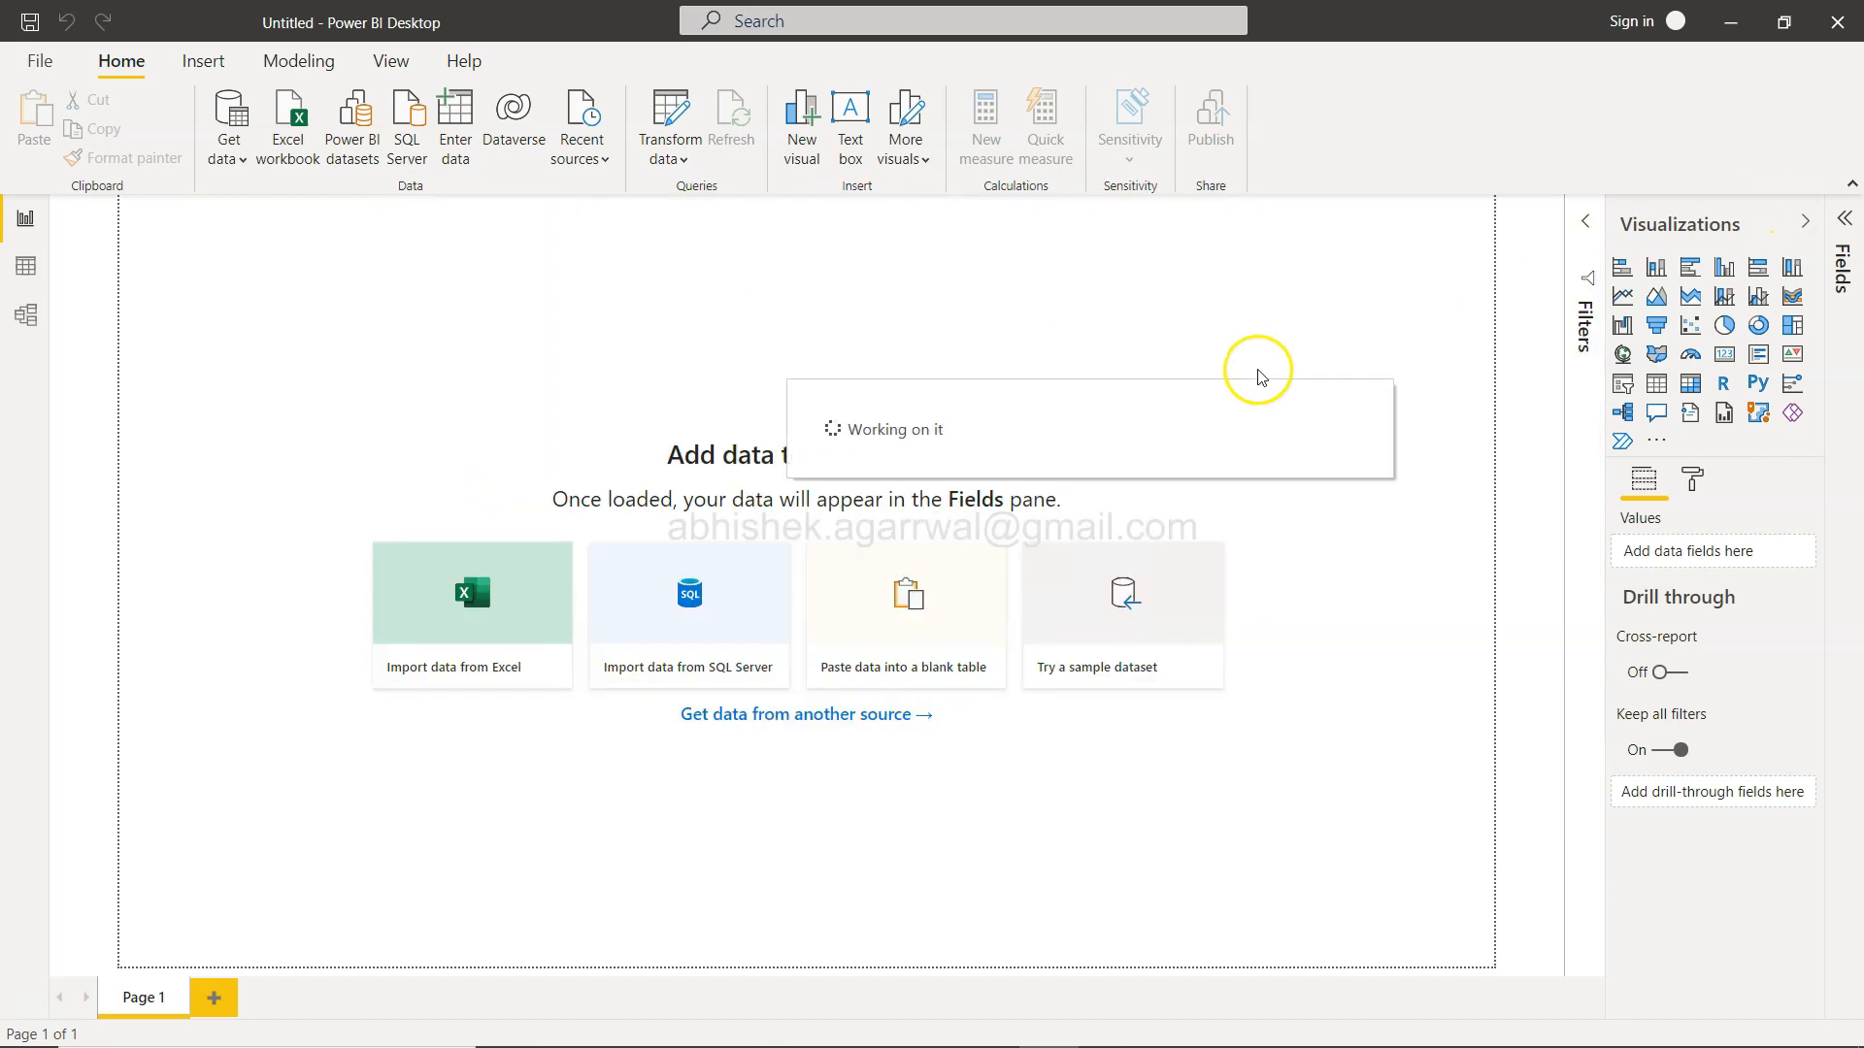
{"action": "mouse_move", "coordinate": [1458, 318]}
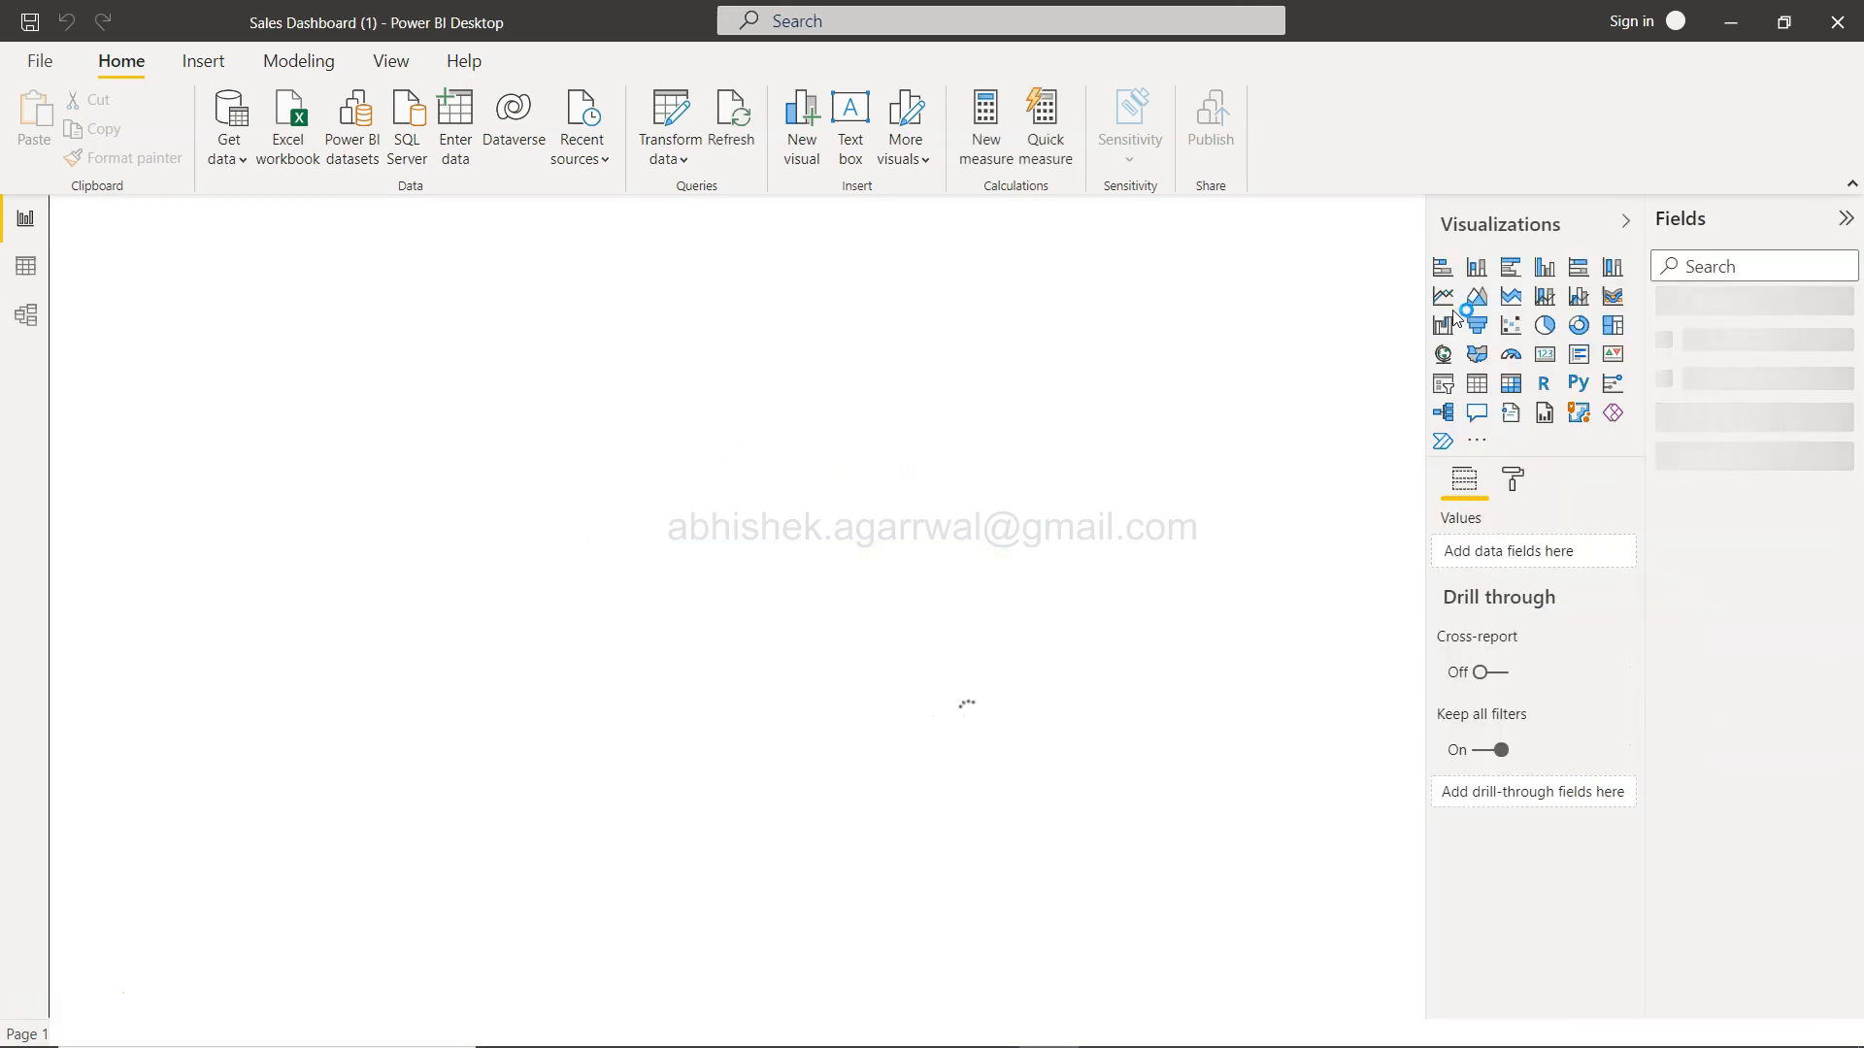
{"action": "left_click", "coordinate": [1142, 997]}
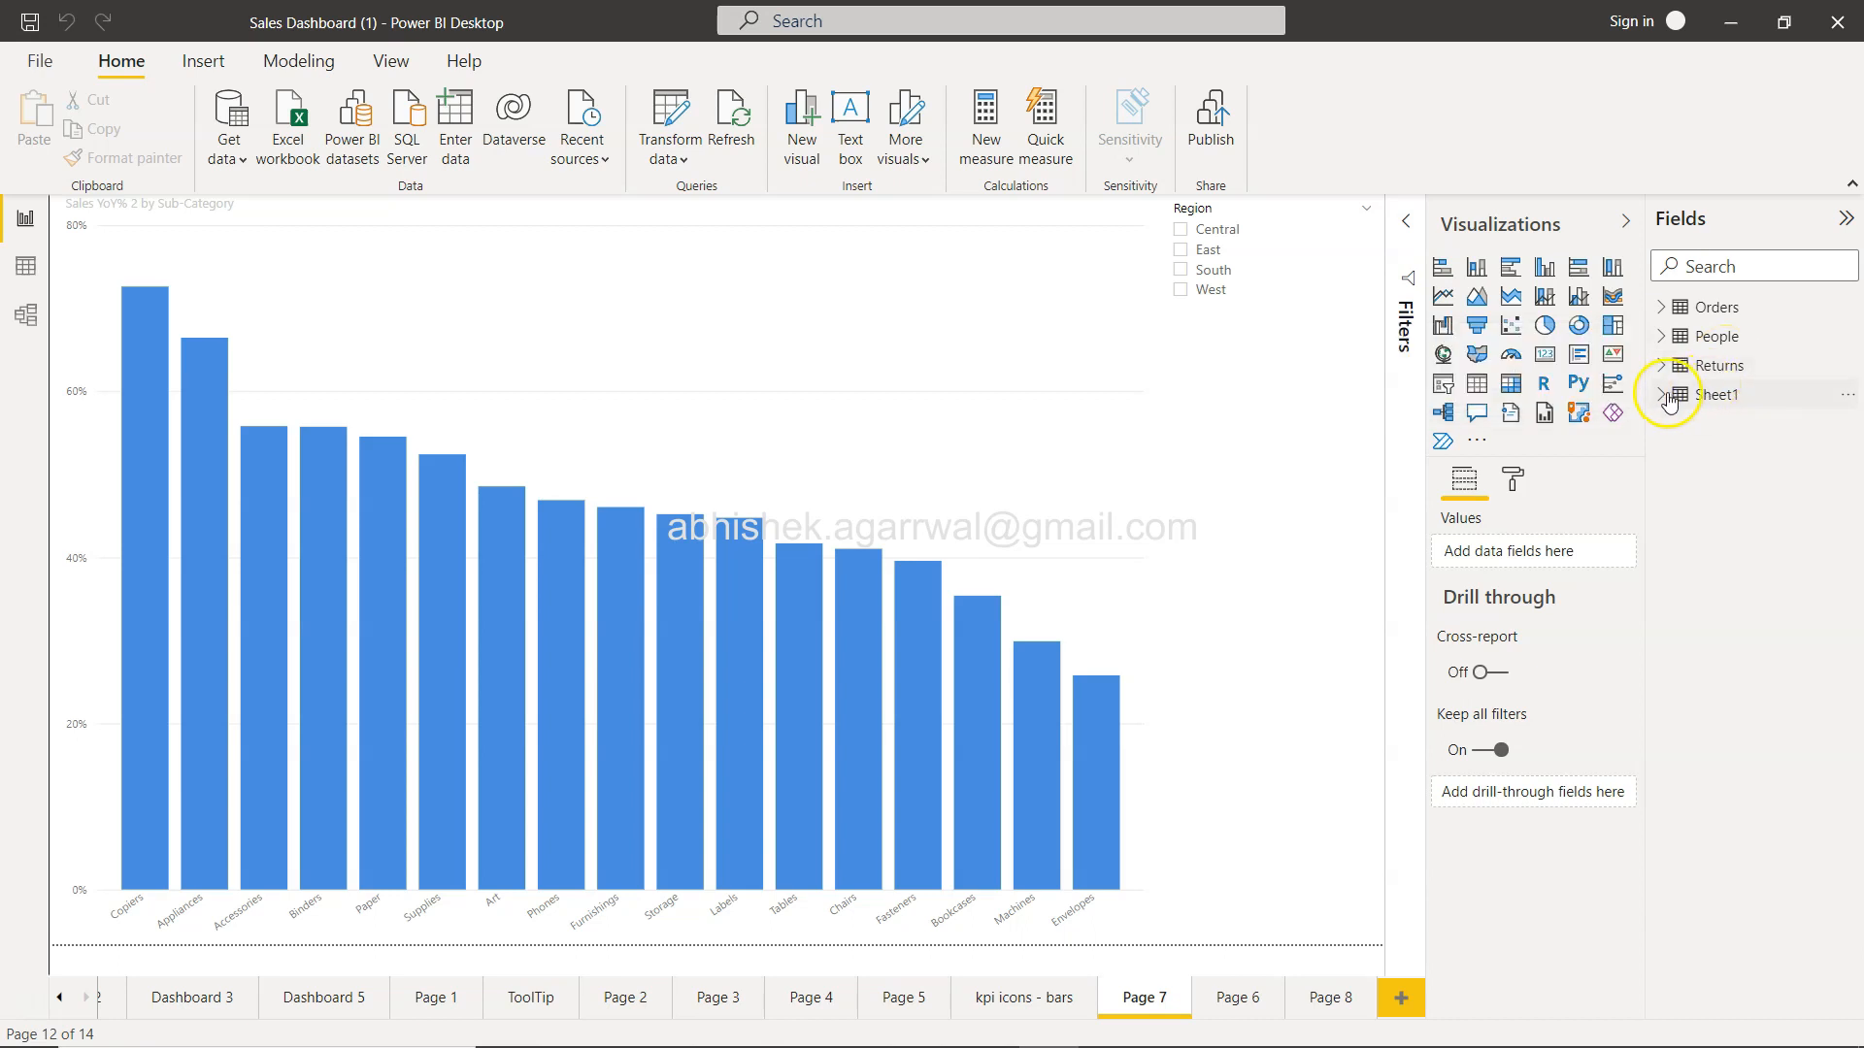
{"action": "left_click", "coordinate": [1661, 393]}
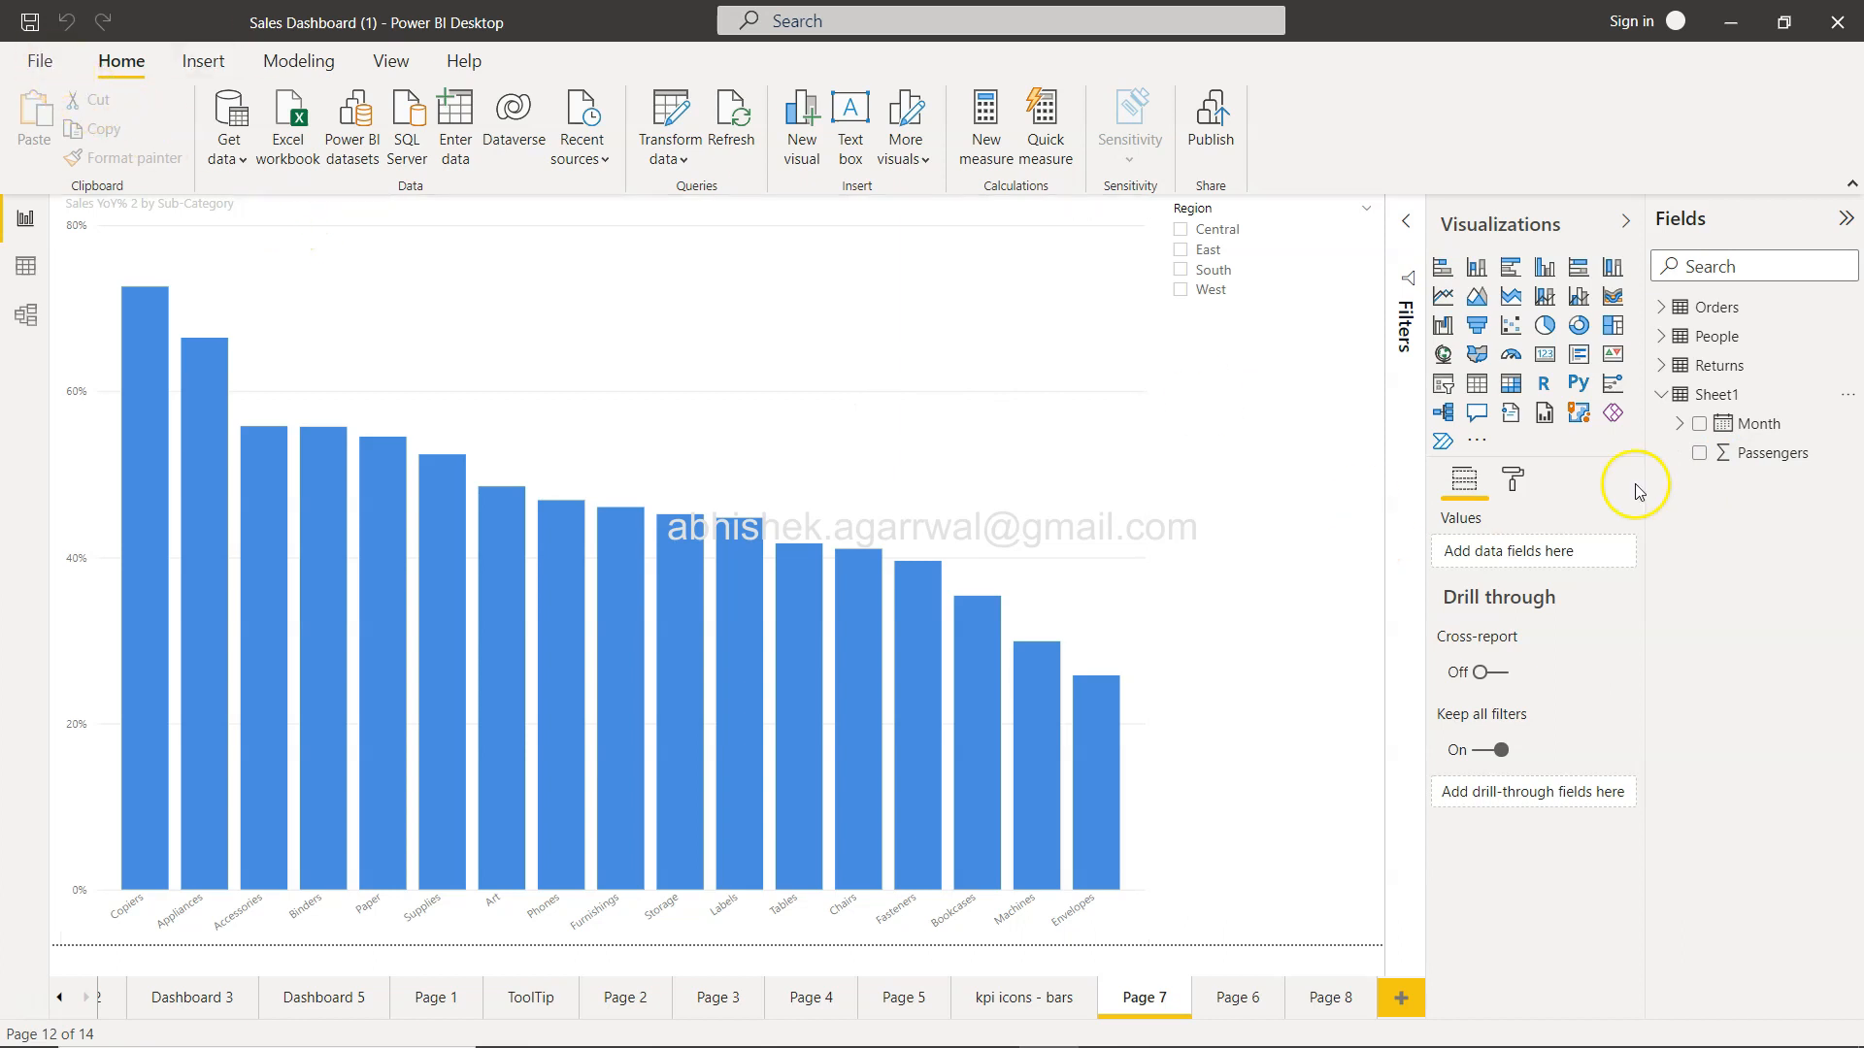
{"action": "mouse_move", "coordinate": [783, 493]}
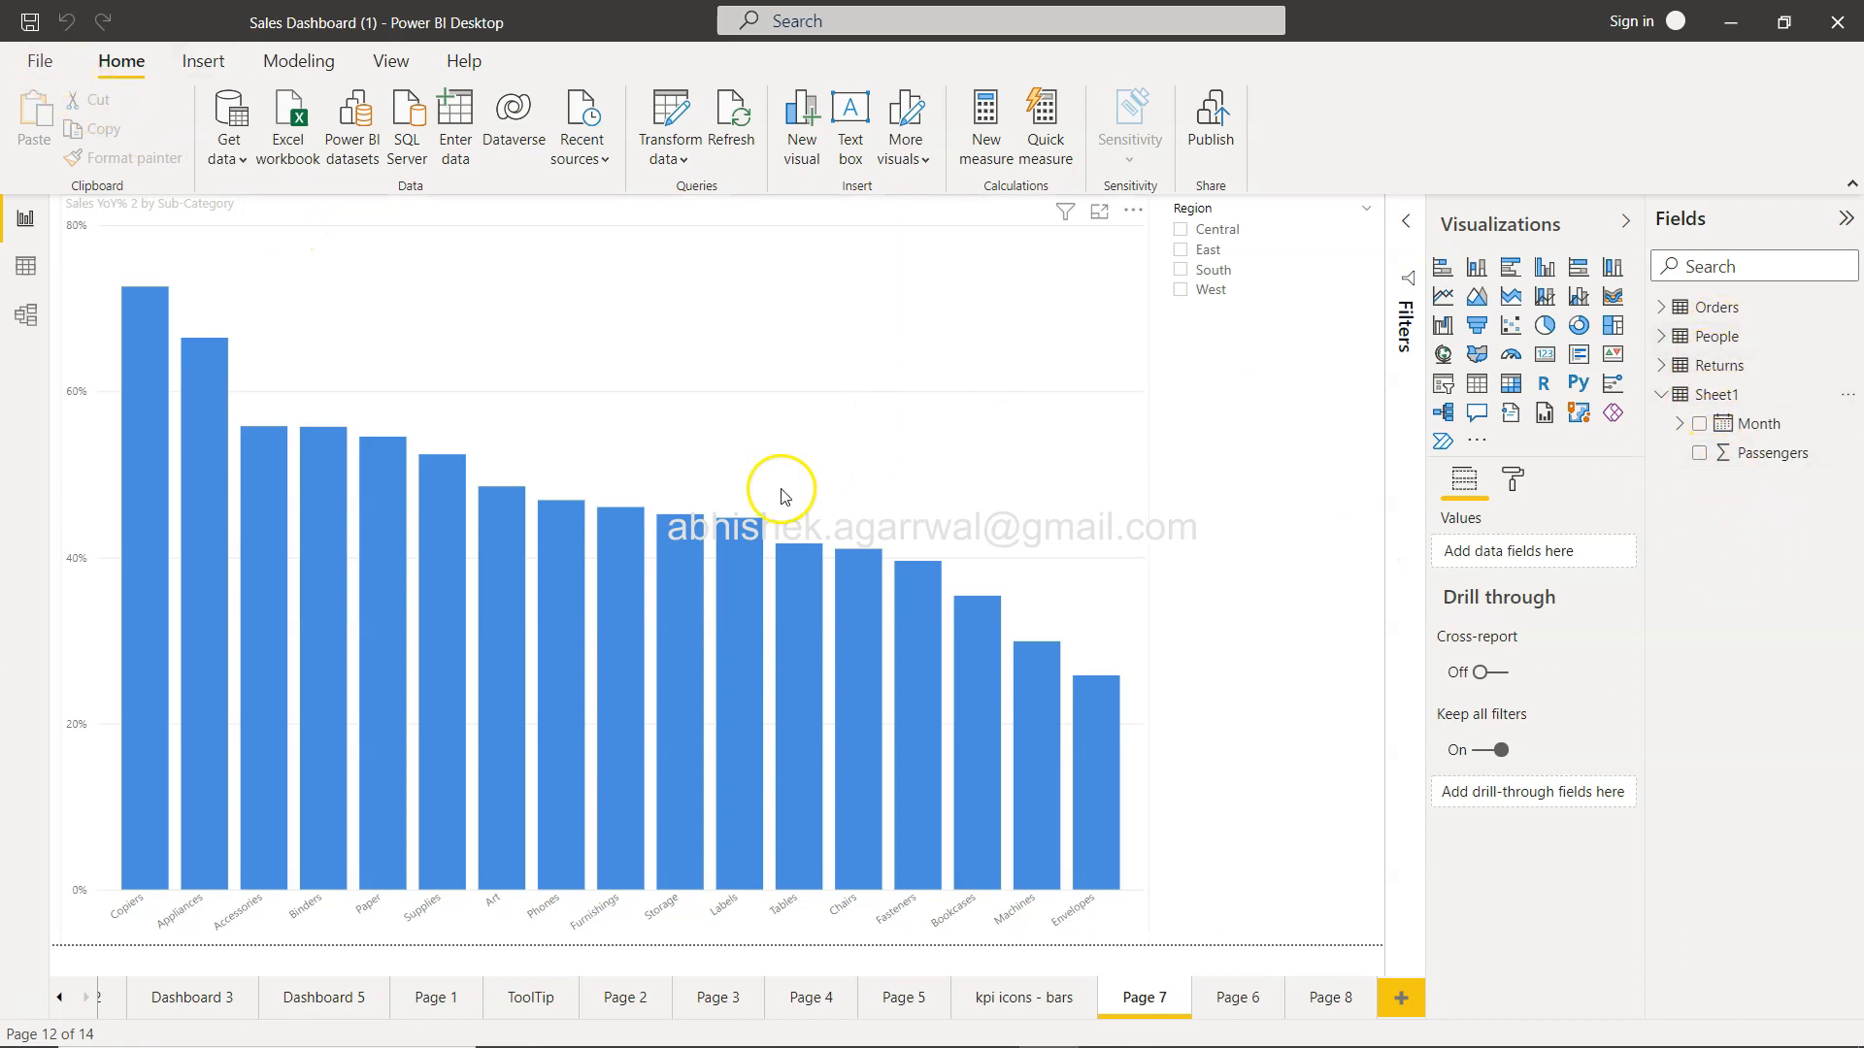
{"action": "mouse_move", "coordinate": [978, 488]}
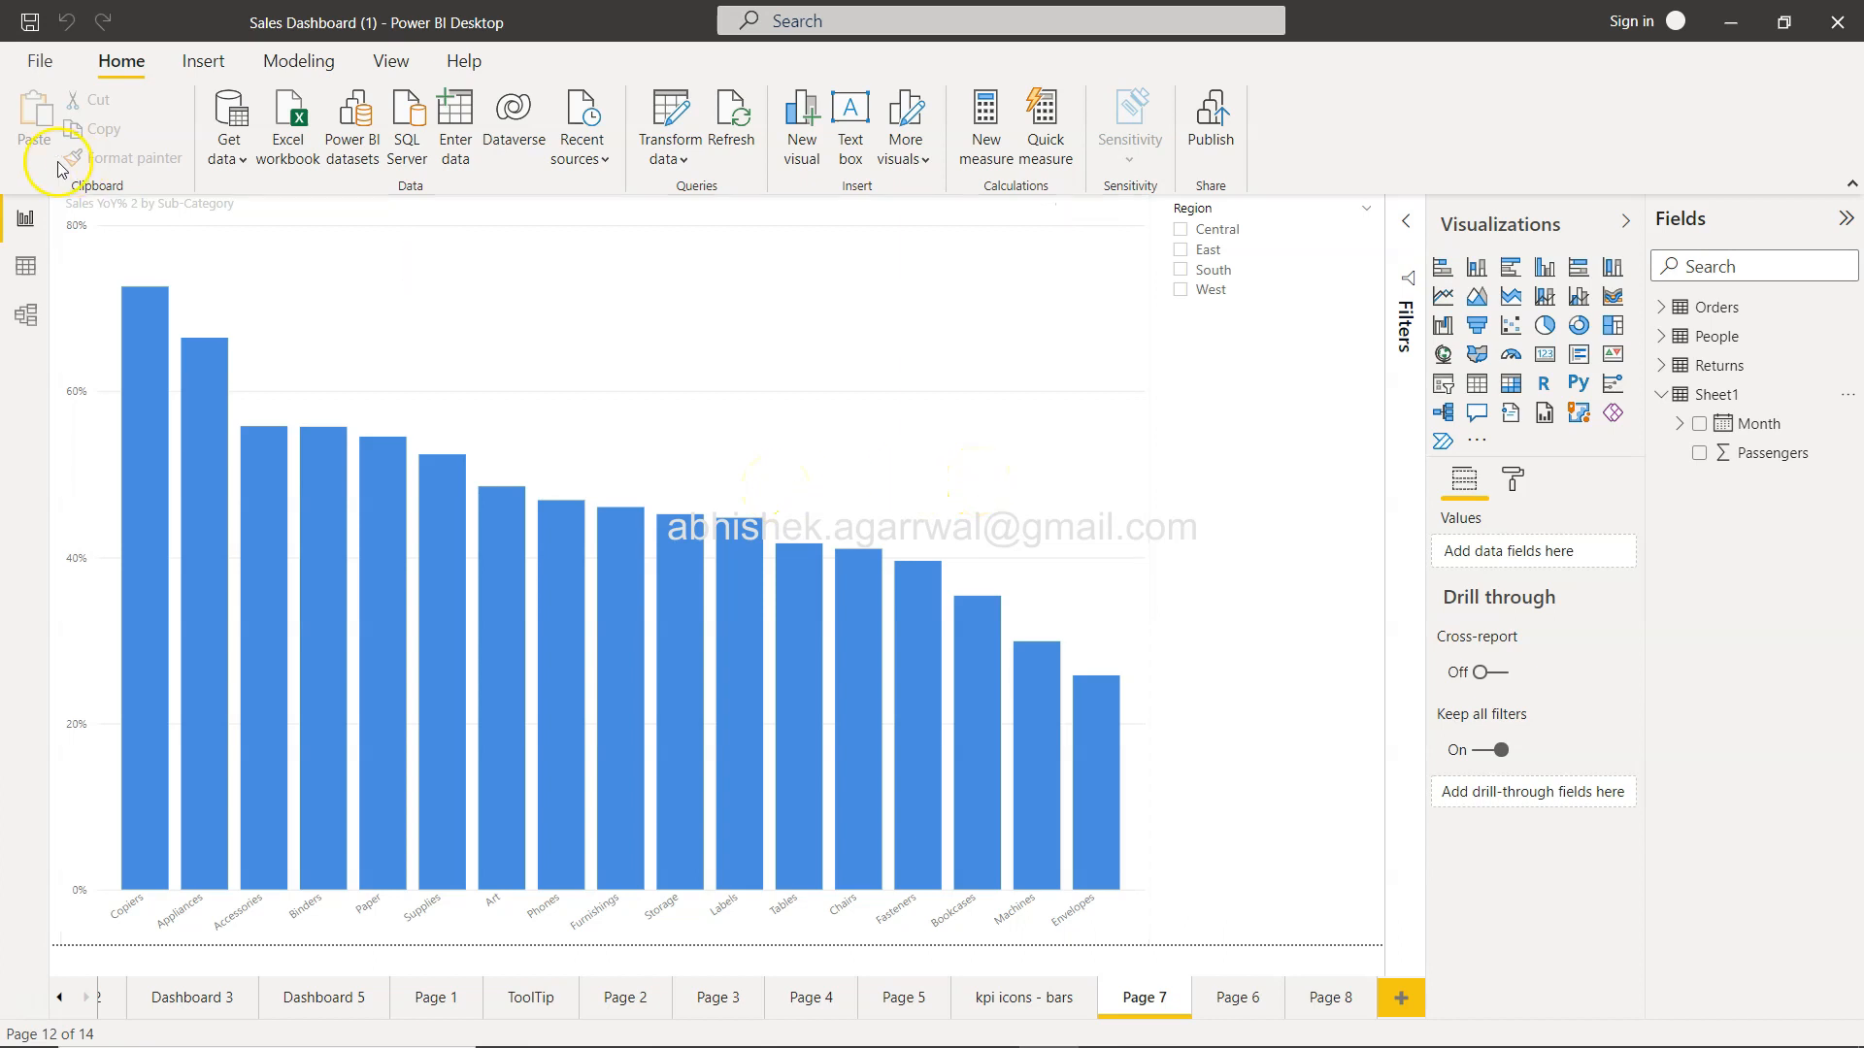
Step: Open the Data source settings from File options, listing both Excel workbooks
{"action": "left_click", "coordinate": [38, 60]}
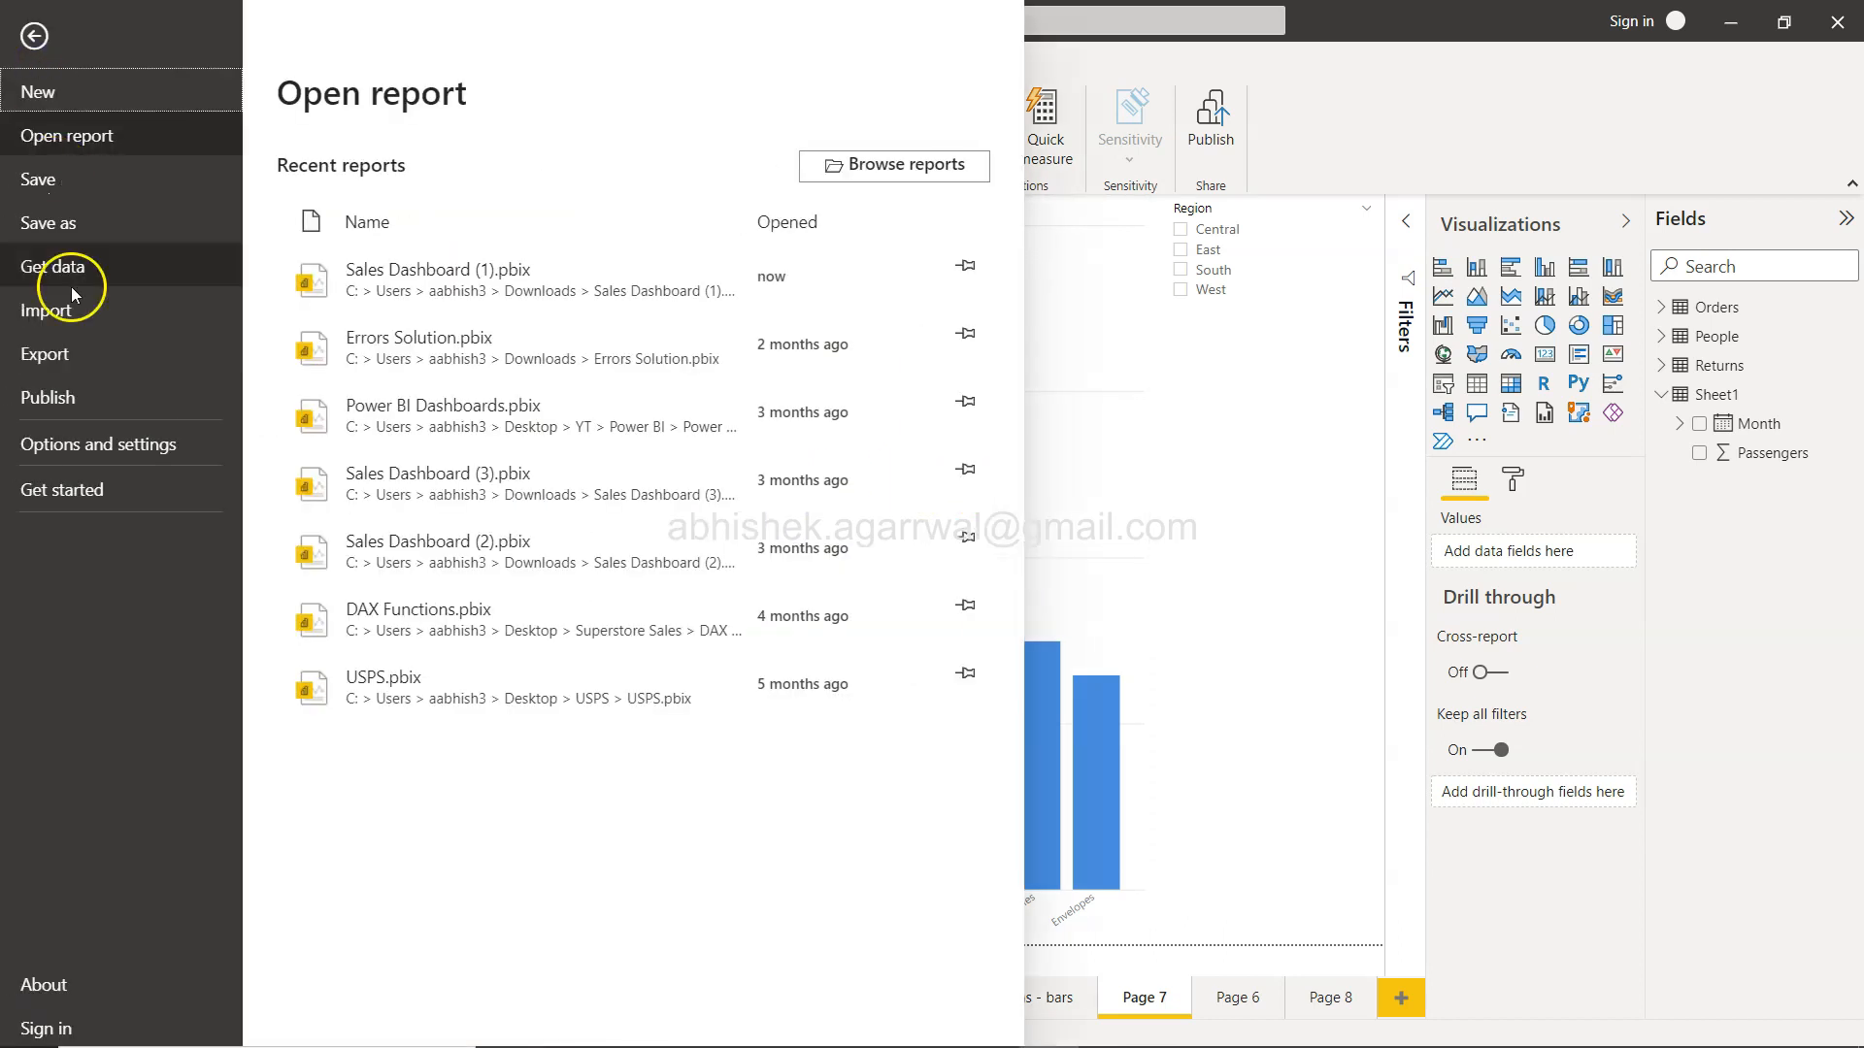
{"action": "left_click", "coordinate": [99, 443]}
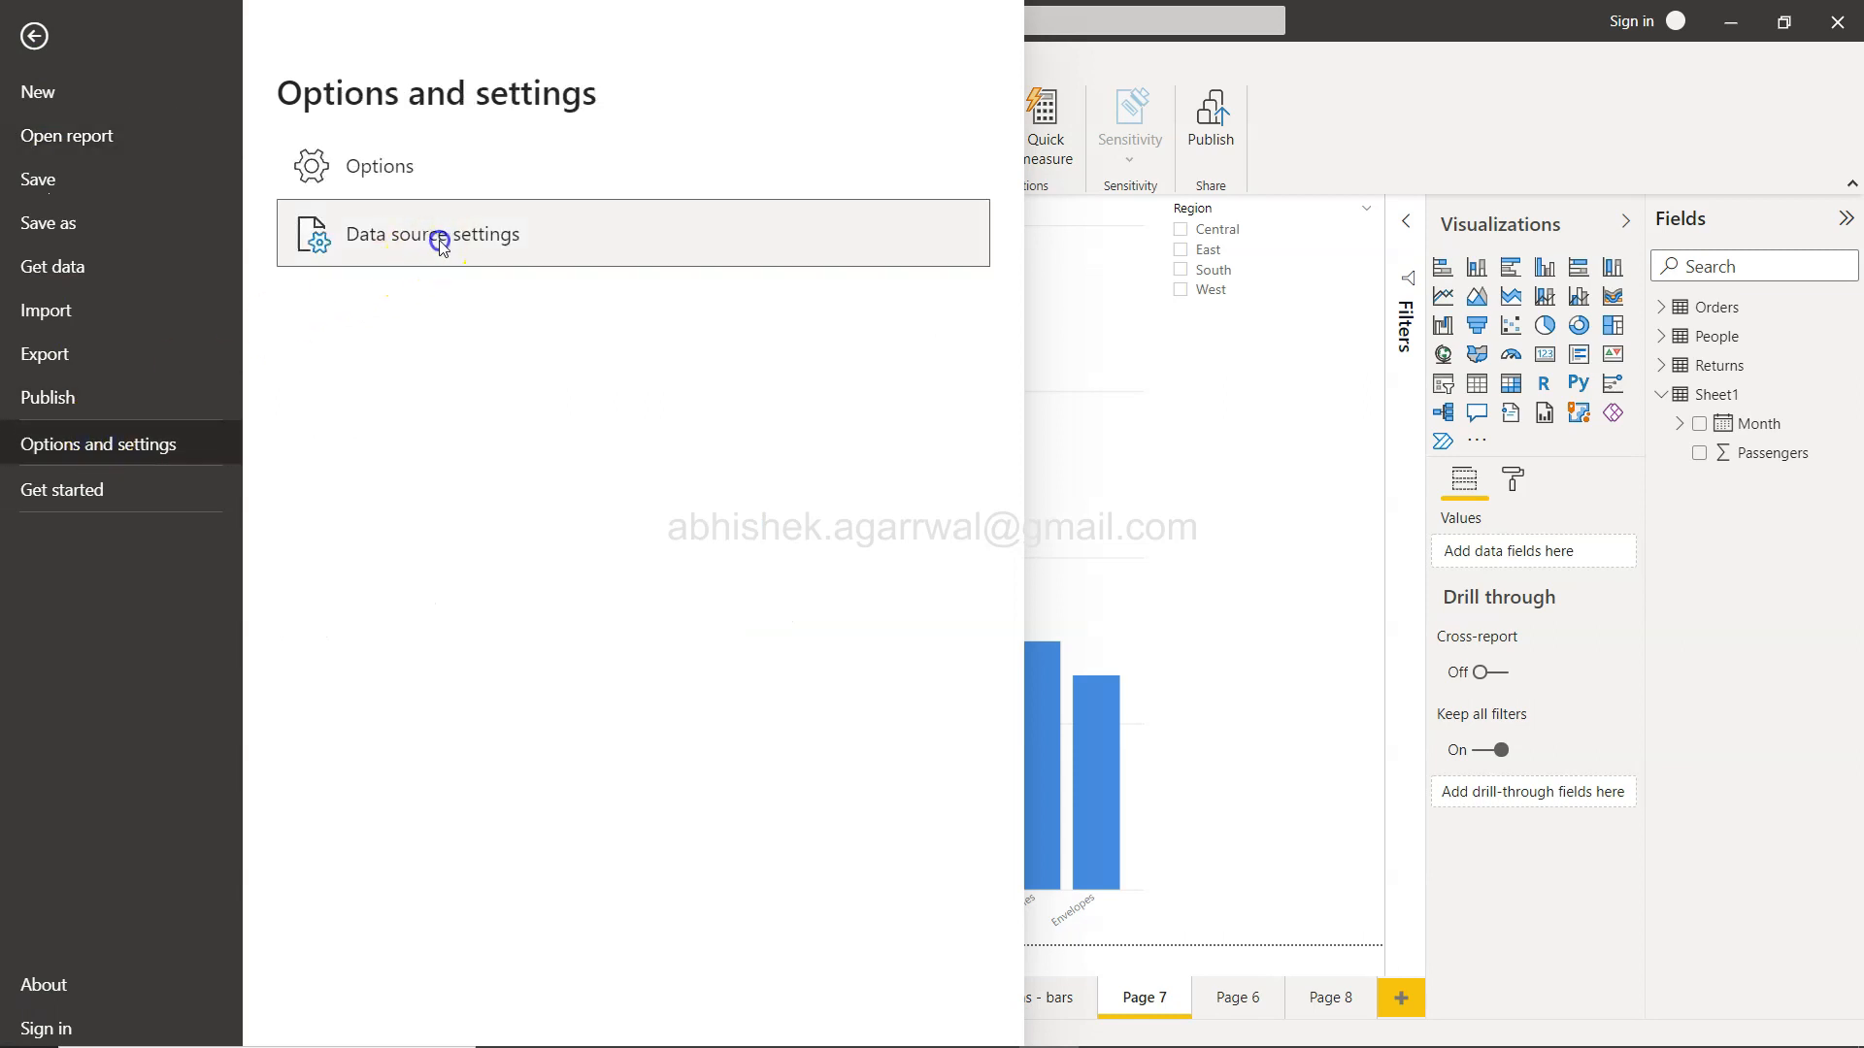
{"action": "left_click", "coordinate": [431, 234]}
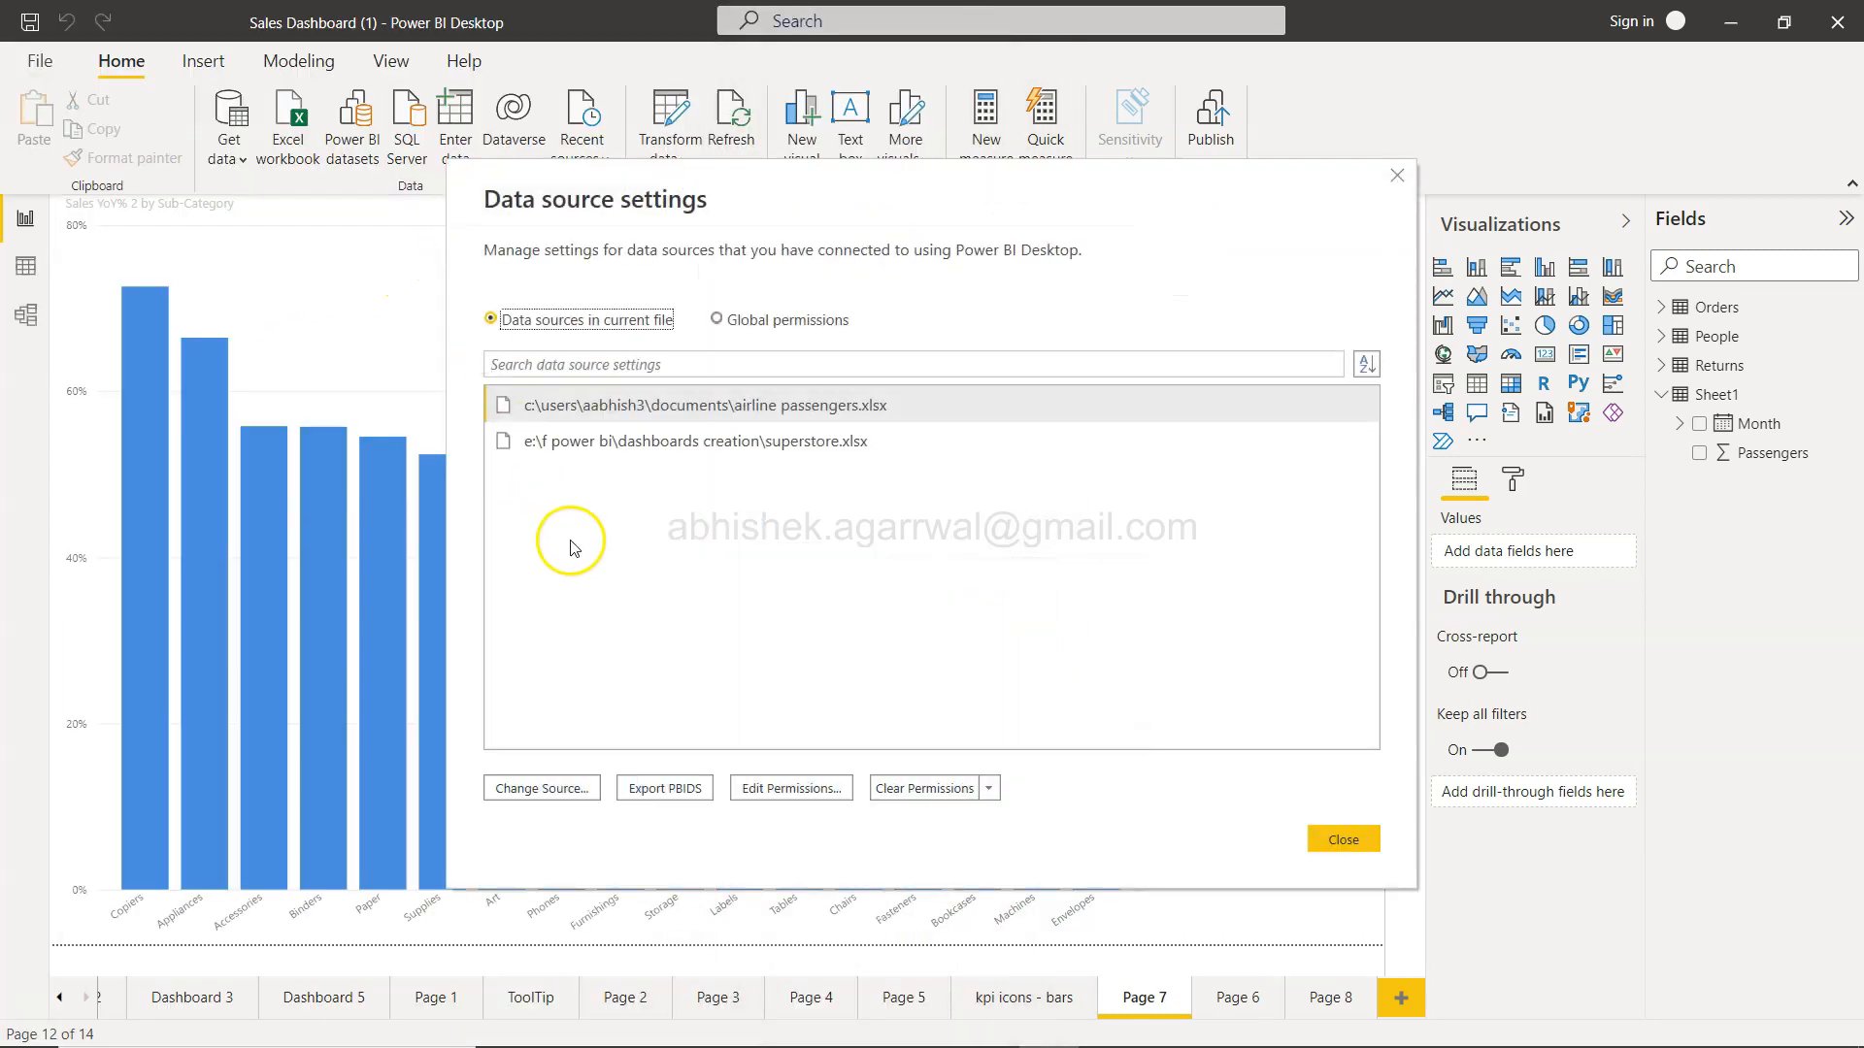
{"action": "left_click", "coordinate": [694, 440]}
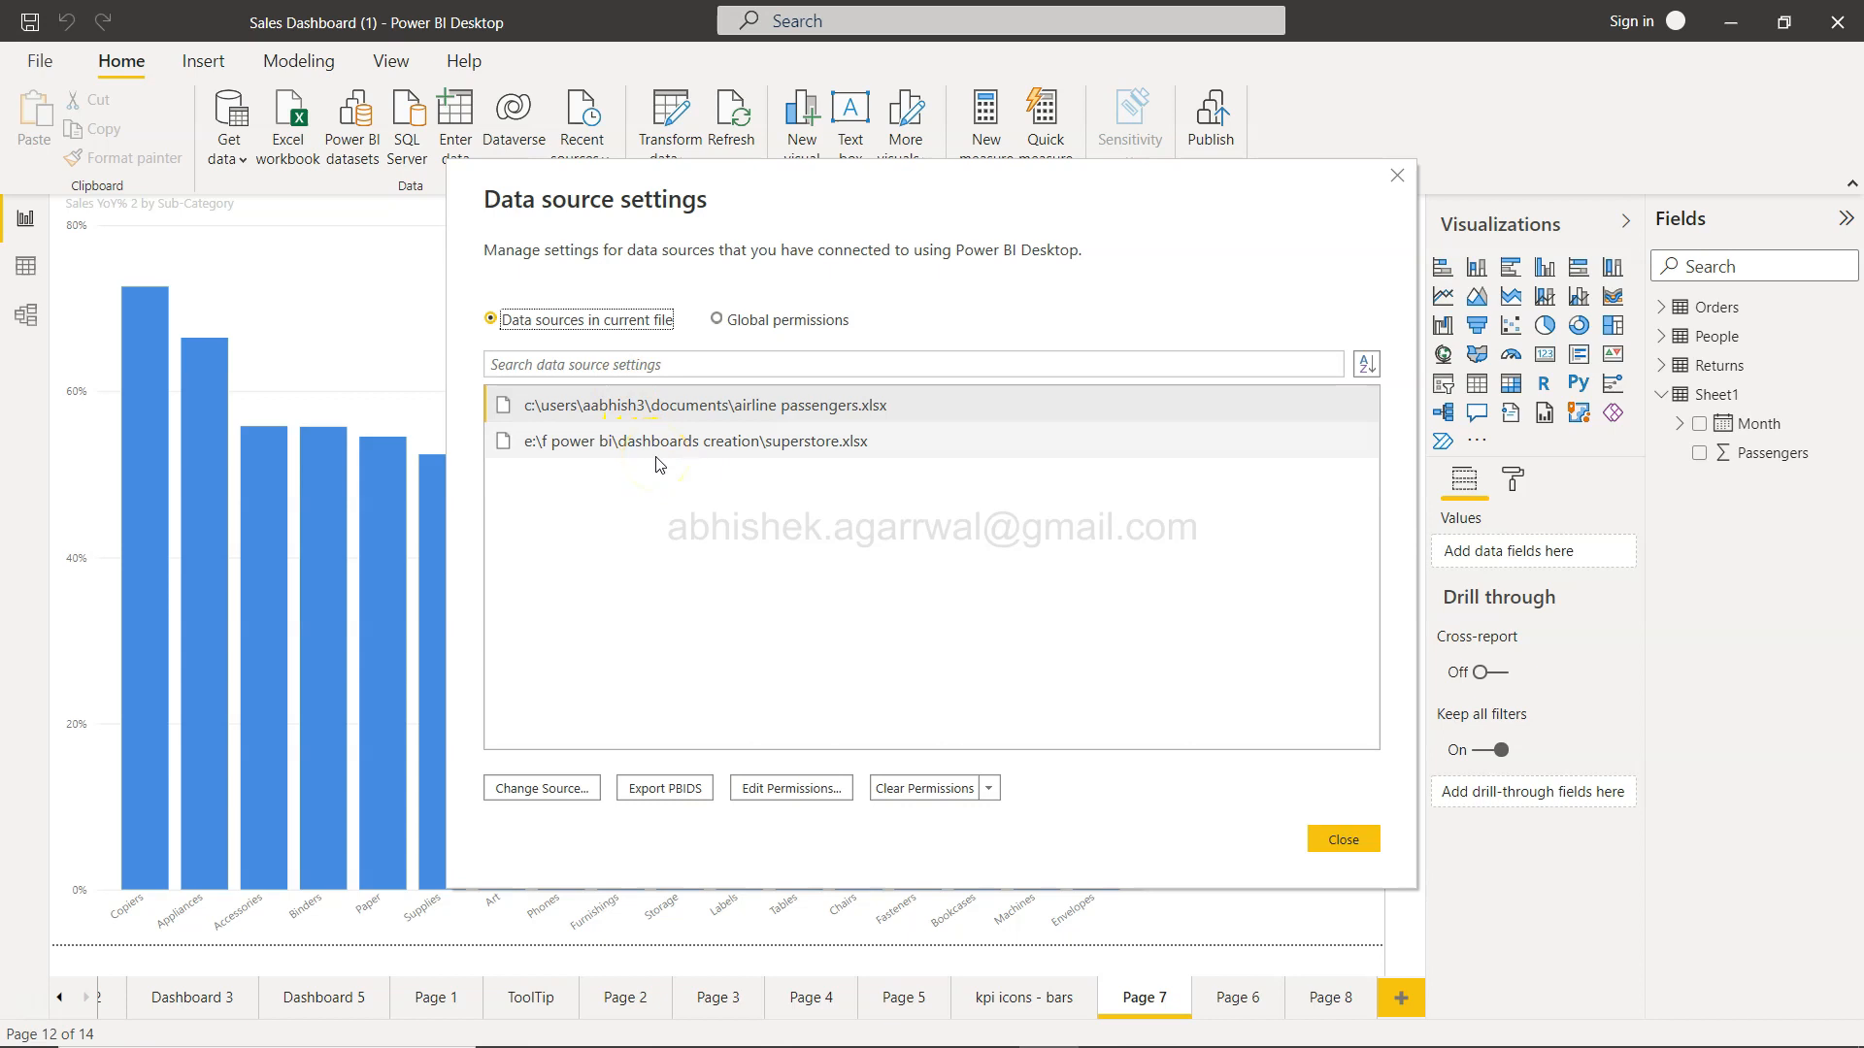
{"action": "left_click", "coordinate": [582, 365]}
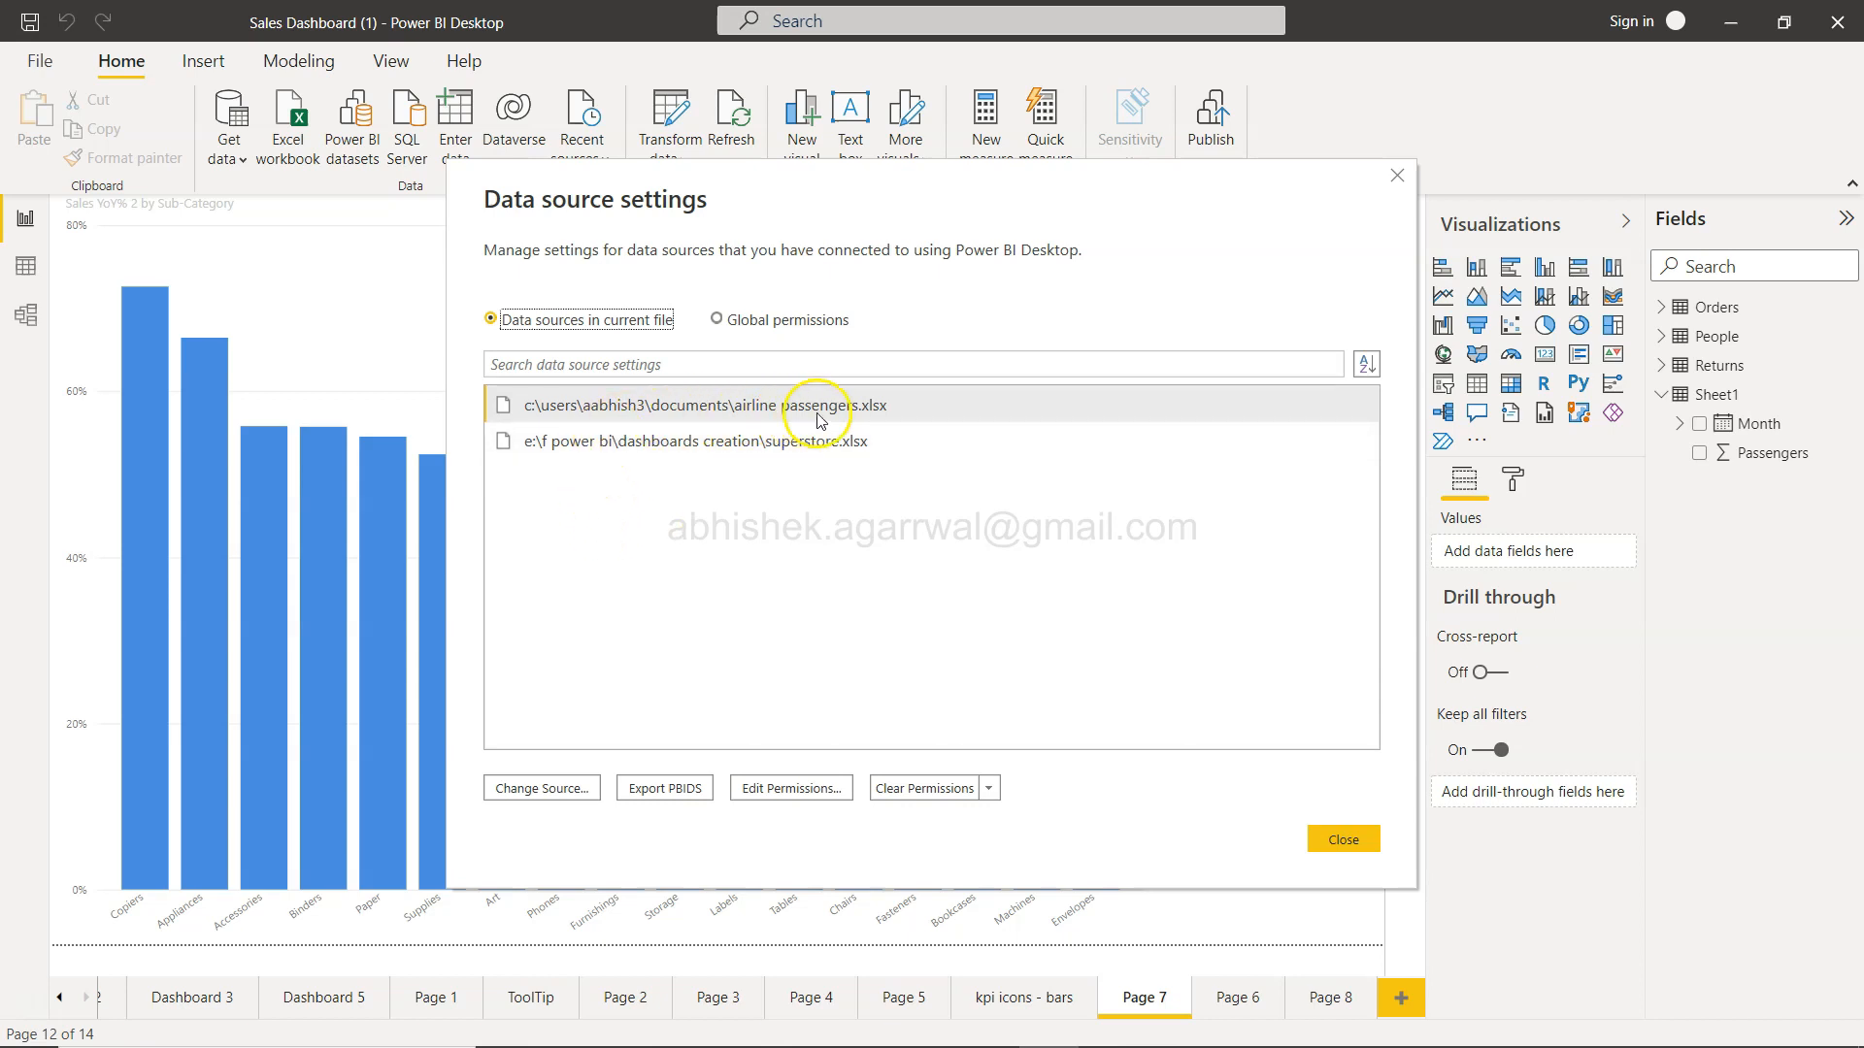
{"action": "mouse_move", "coordinate": [651, 449]}
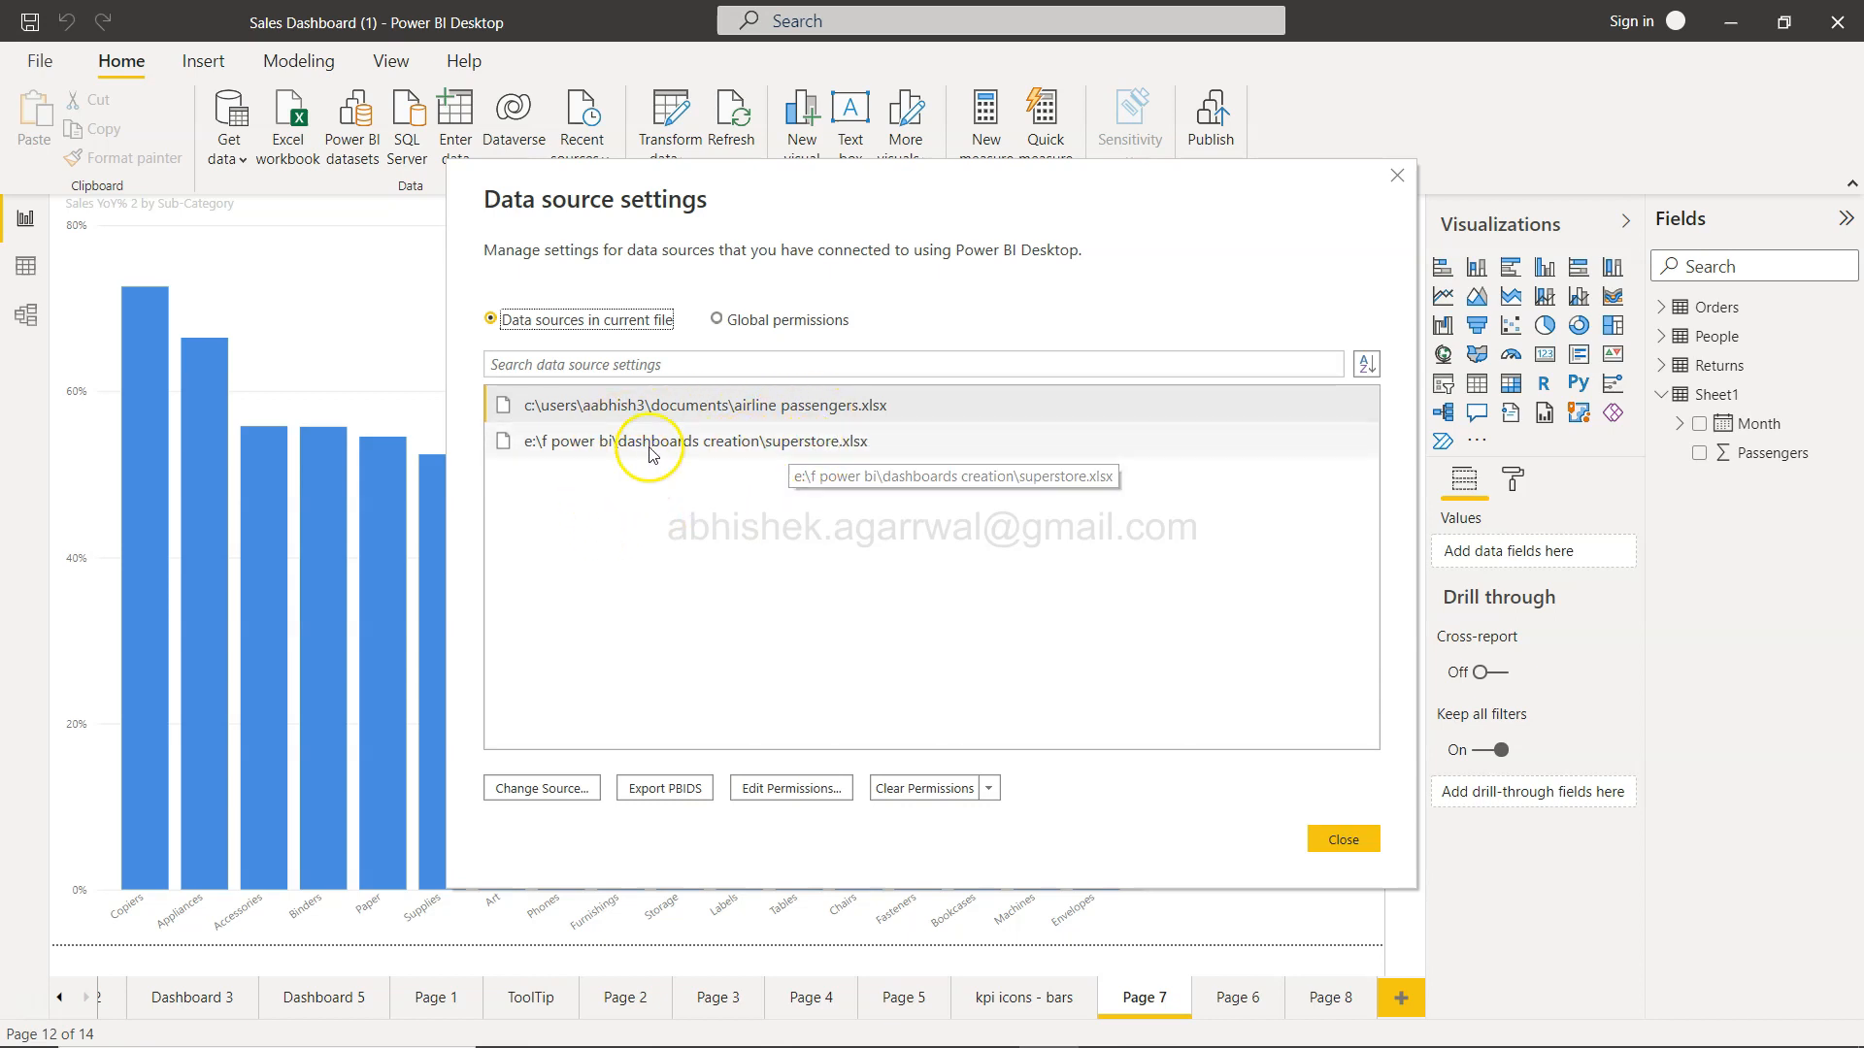
Step: Export the airline passengers data source as a PBIDS file saved to the Desktop
{"action": "left_click", "coordinate": [705, 404]}
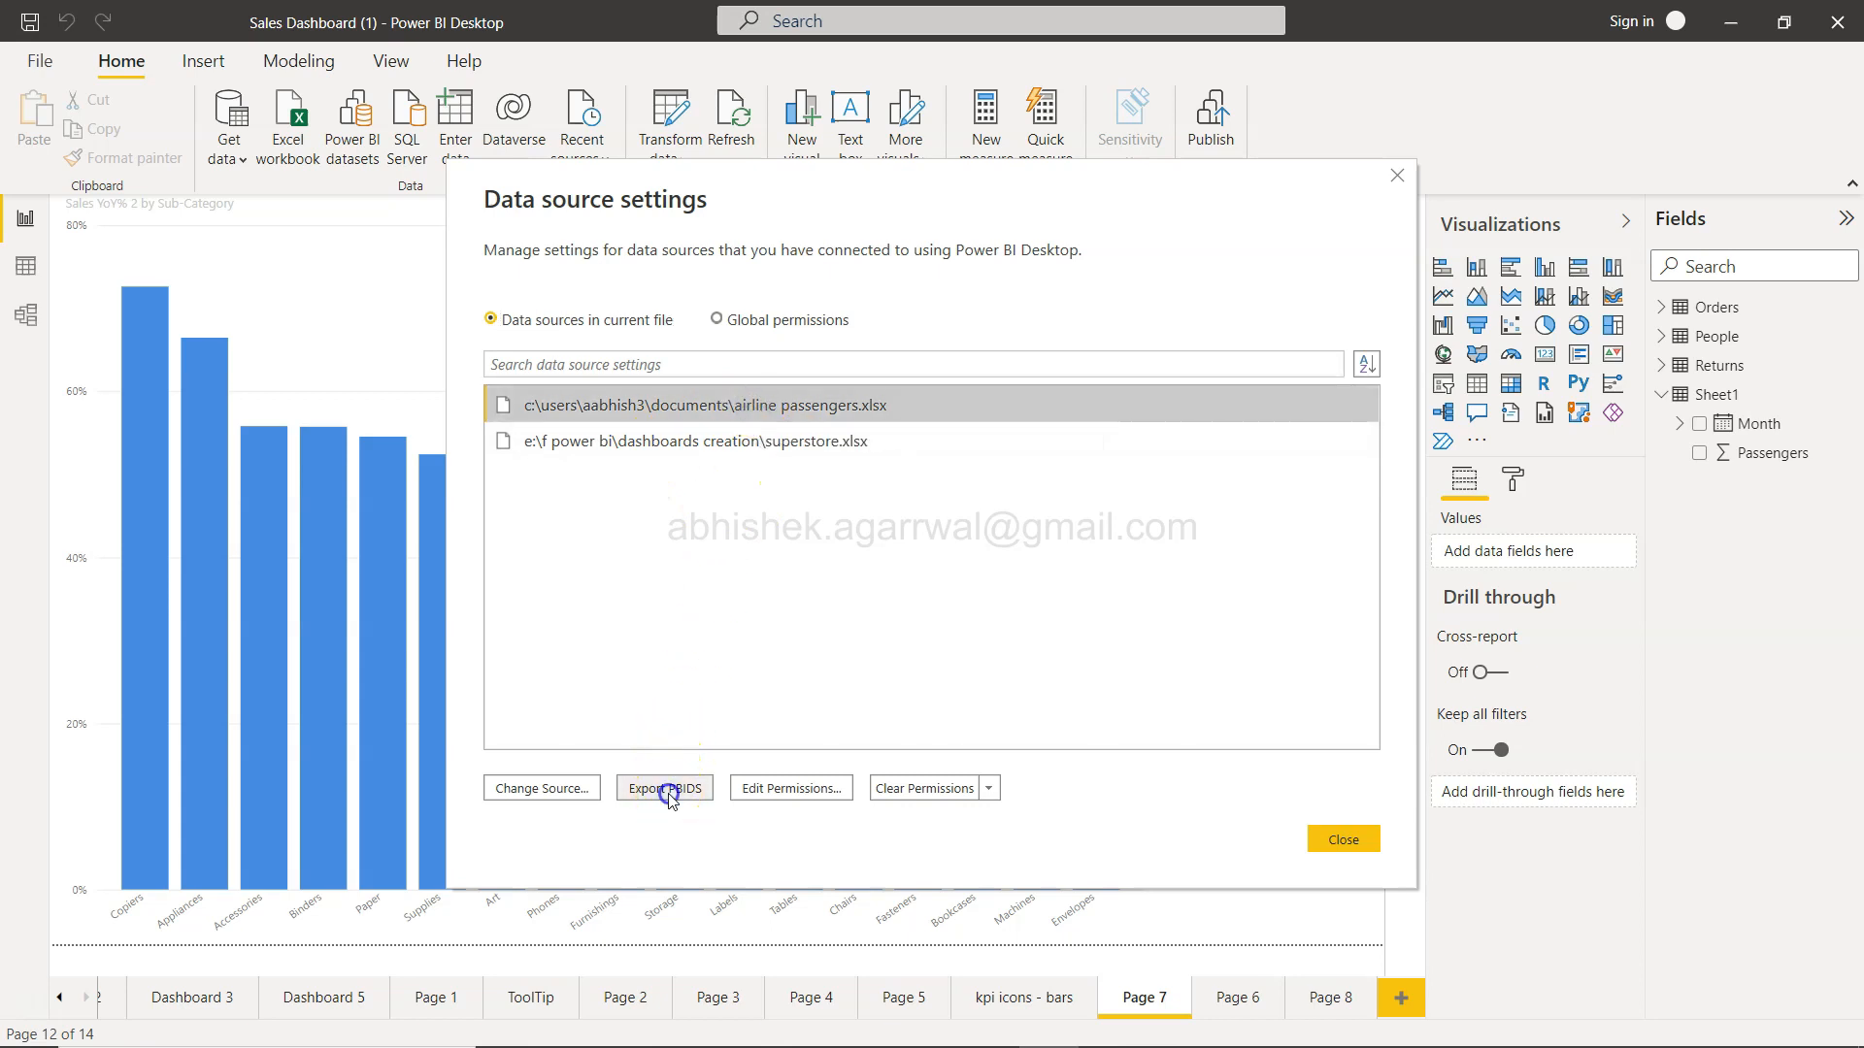
{"action": "left_click", "coordinate": [663, 788]}
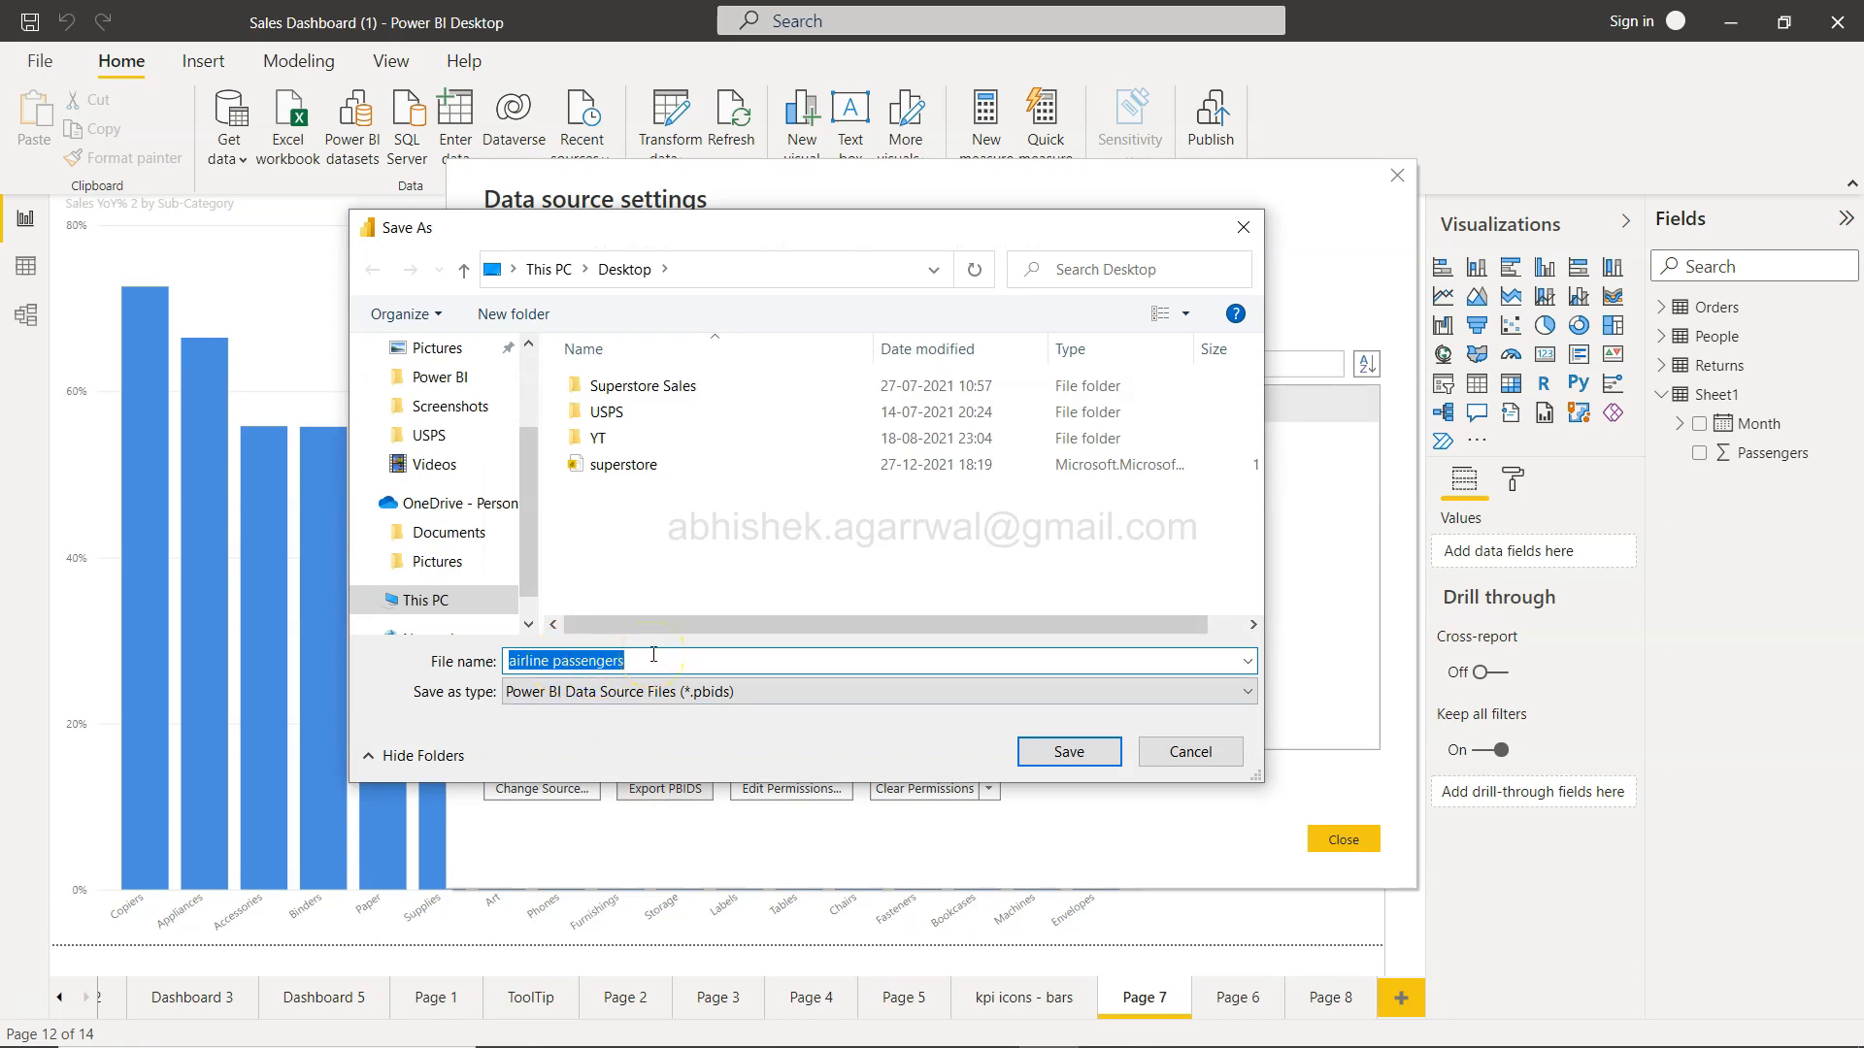
{"action": "left_click", "coordinate": [1066, 751]}
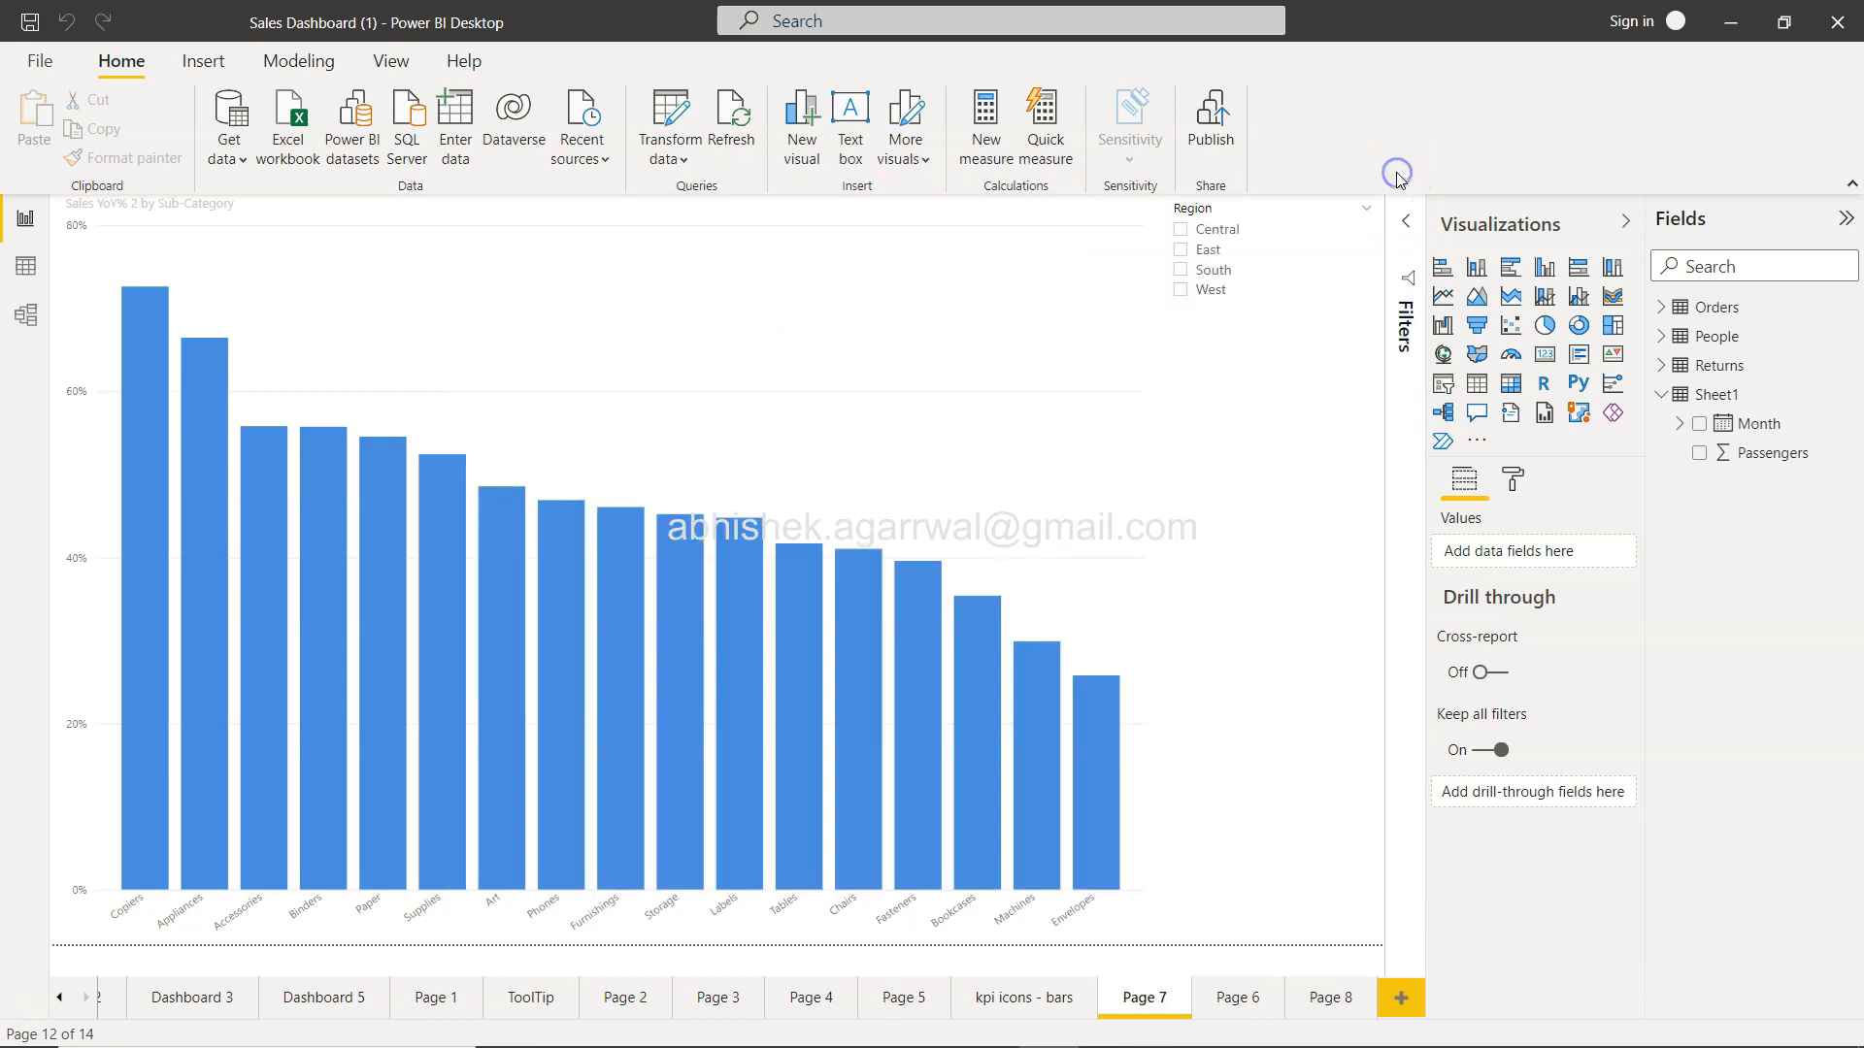
{"action": "mouse_move", "coordinate": [1730, 21]}
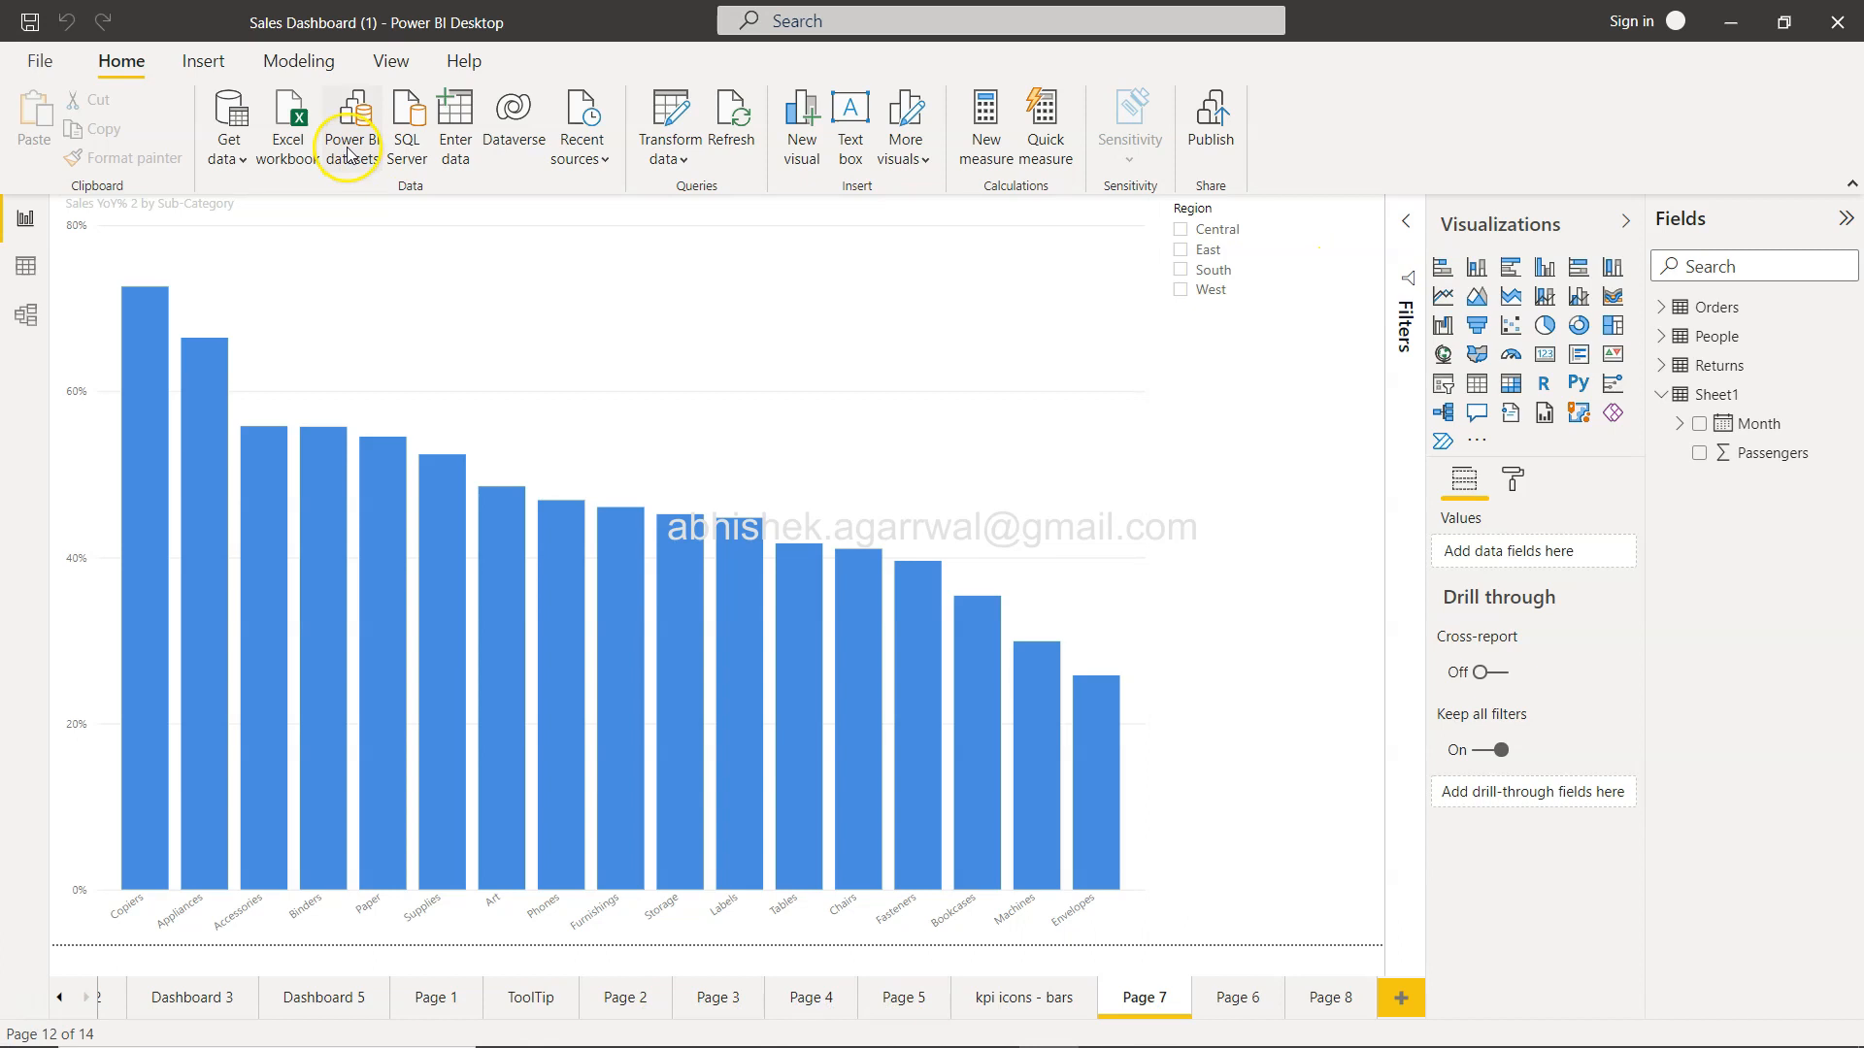
{"action": "mouse_move", "coordinate": [349, 122]}
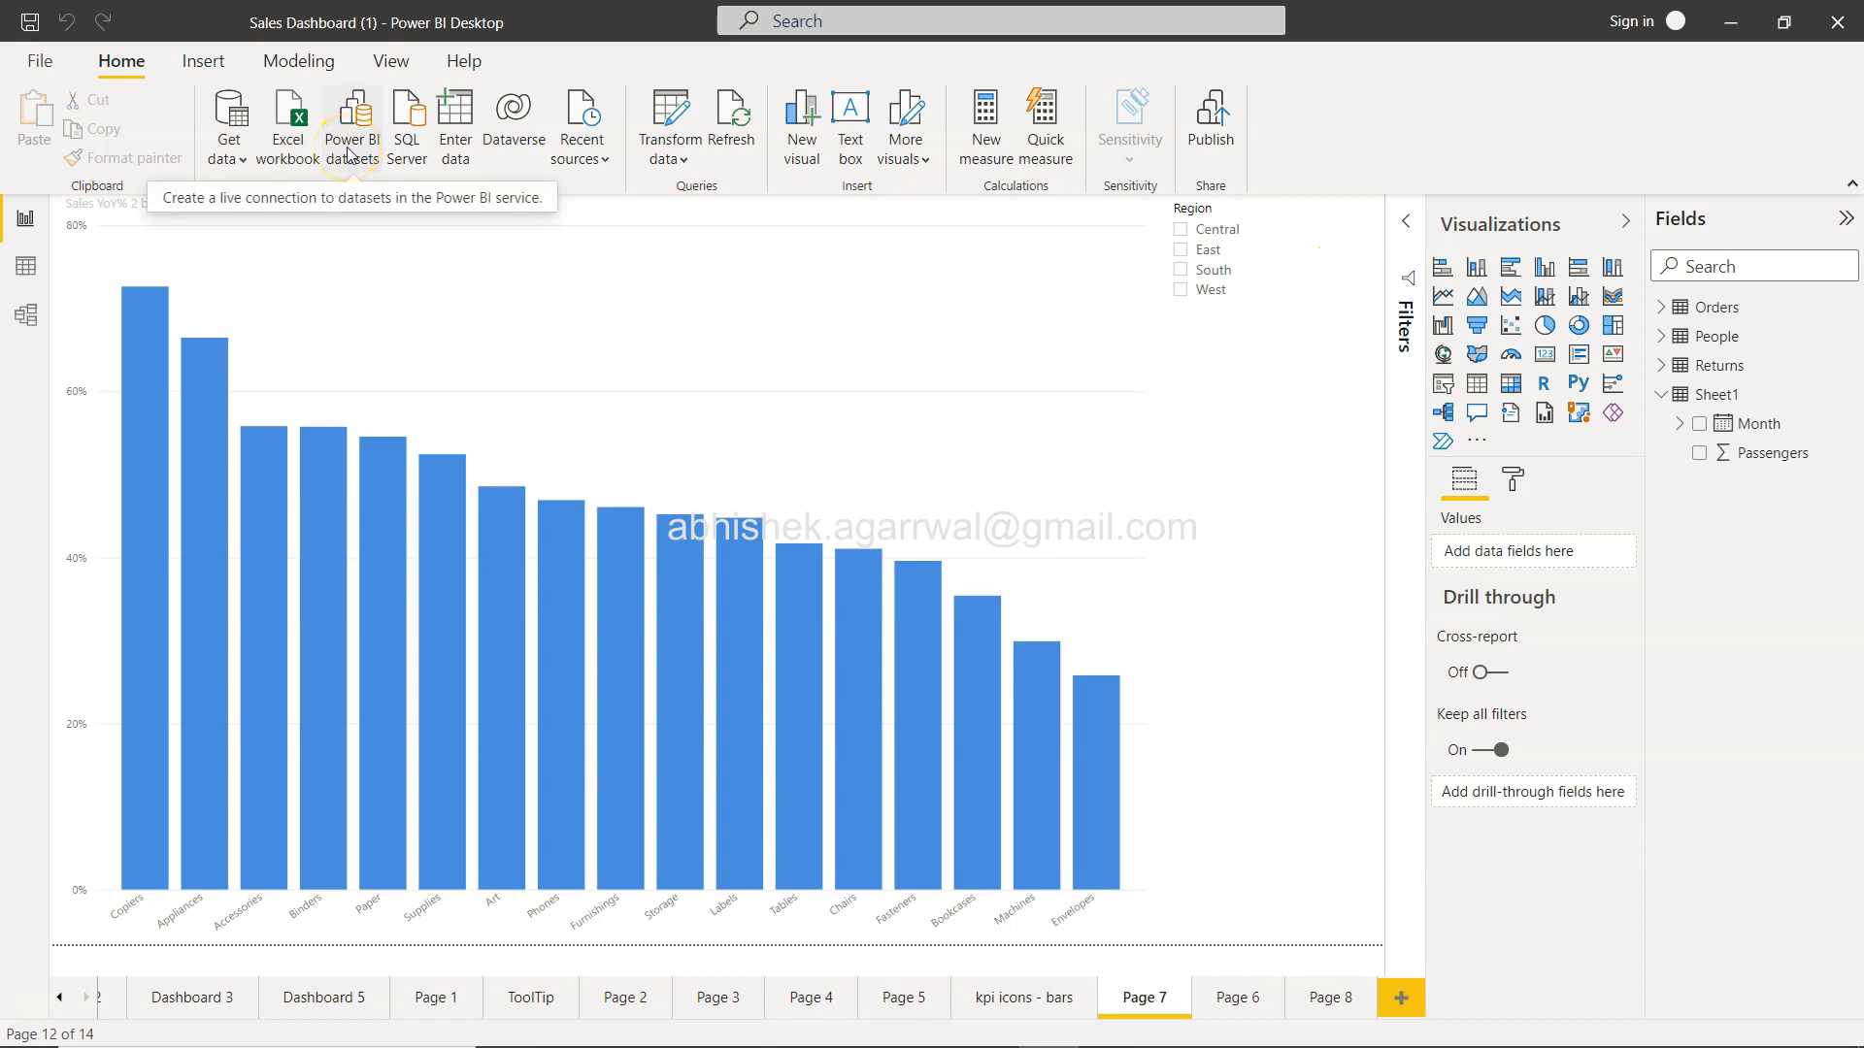
{"action": "mouse_move", "coordinate": [227, 118]}
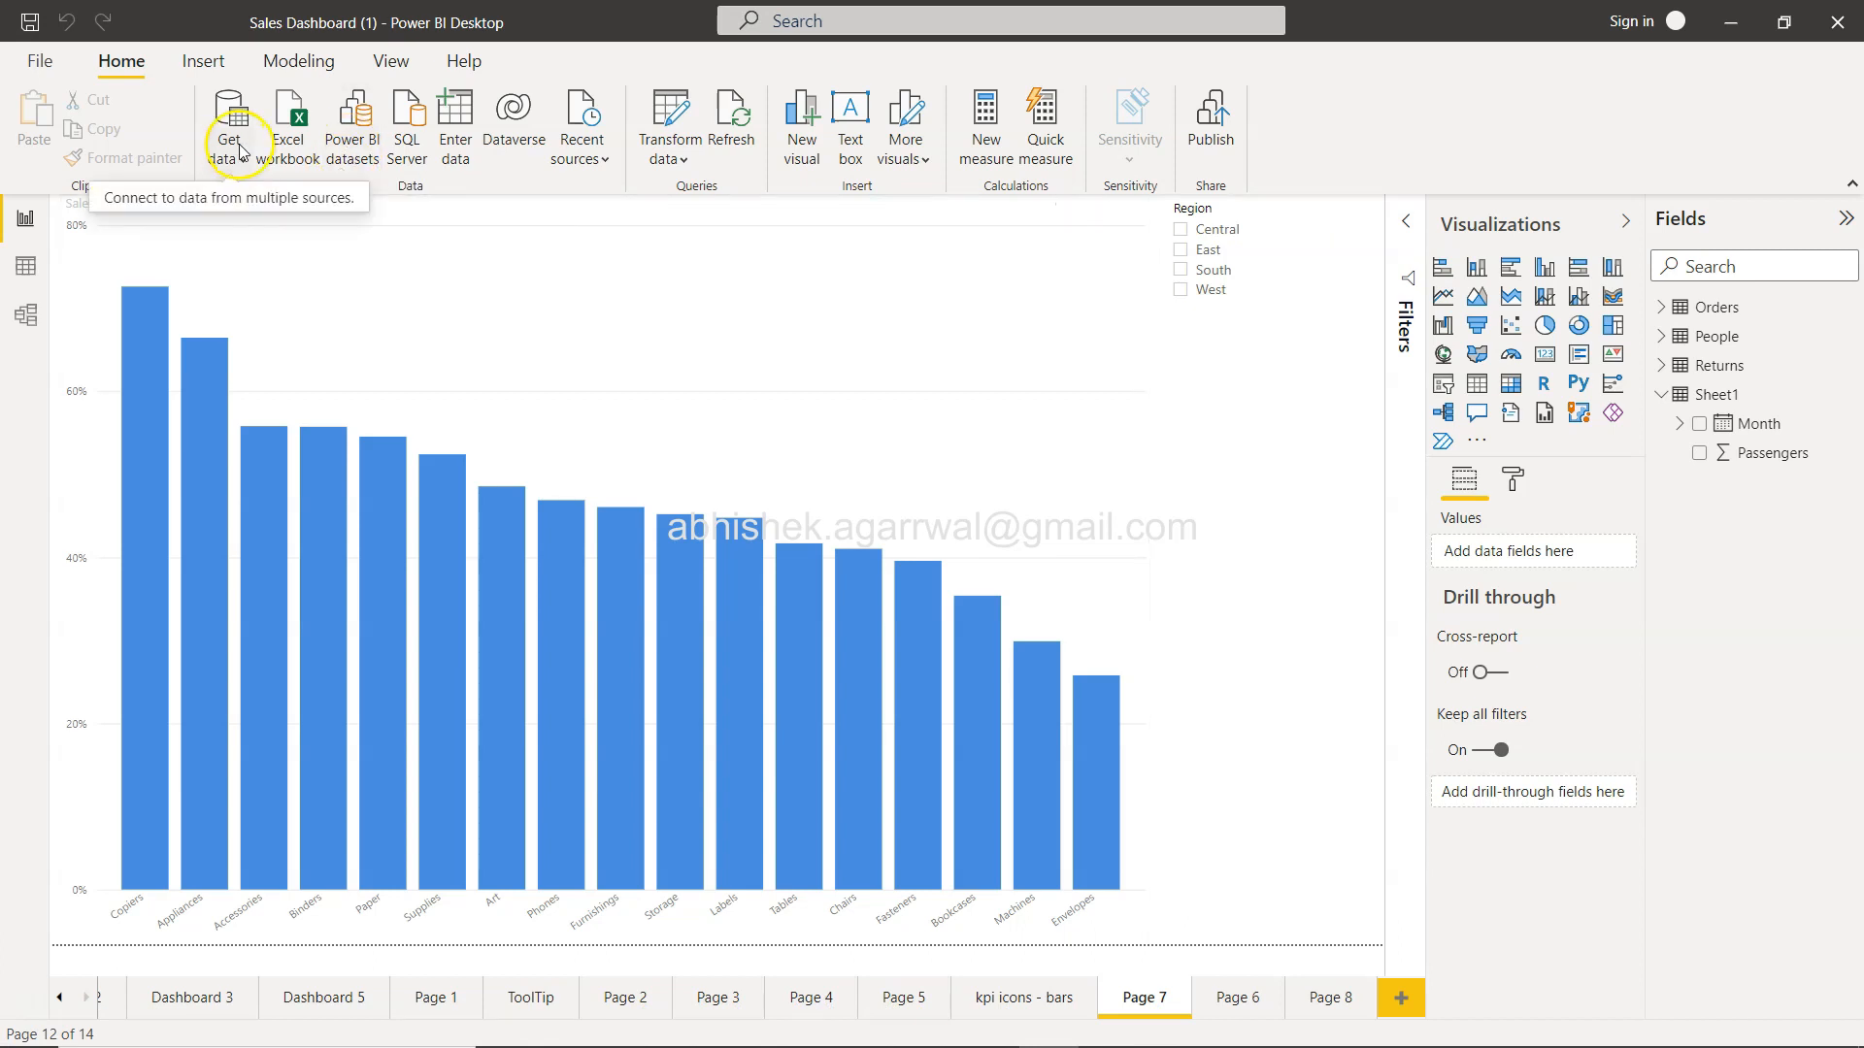
Step: Minimize Power BI Desktop to bring back the Google Sheets tutorial list
{"action": "left_click", "coordinate": [228, 125]}
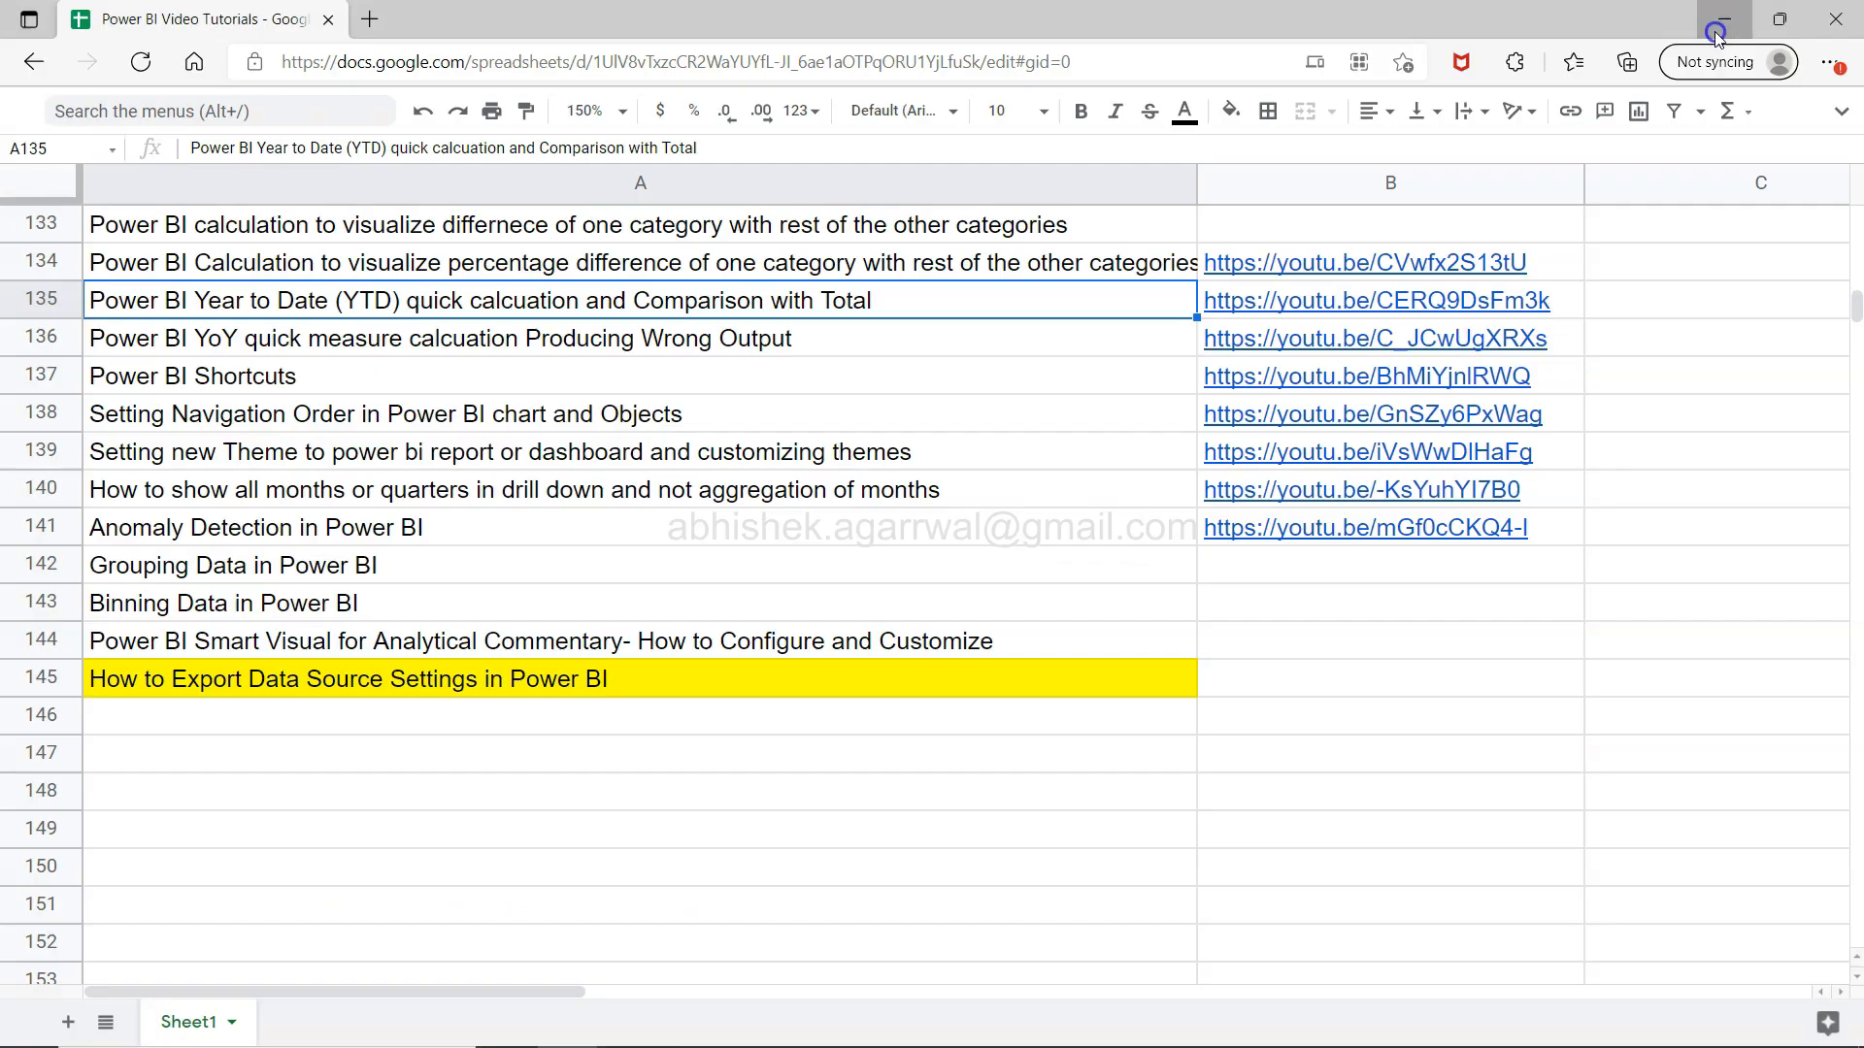
Step: Hide the browser and double-click the airline passengers .pbids file on the desktop
{"action": "left_click", "coordinate": [1716, 21]}
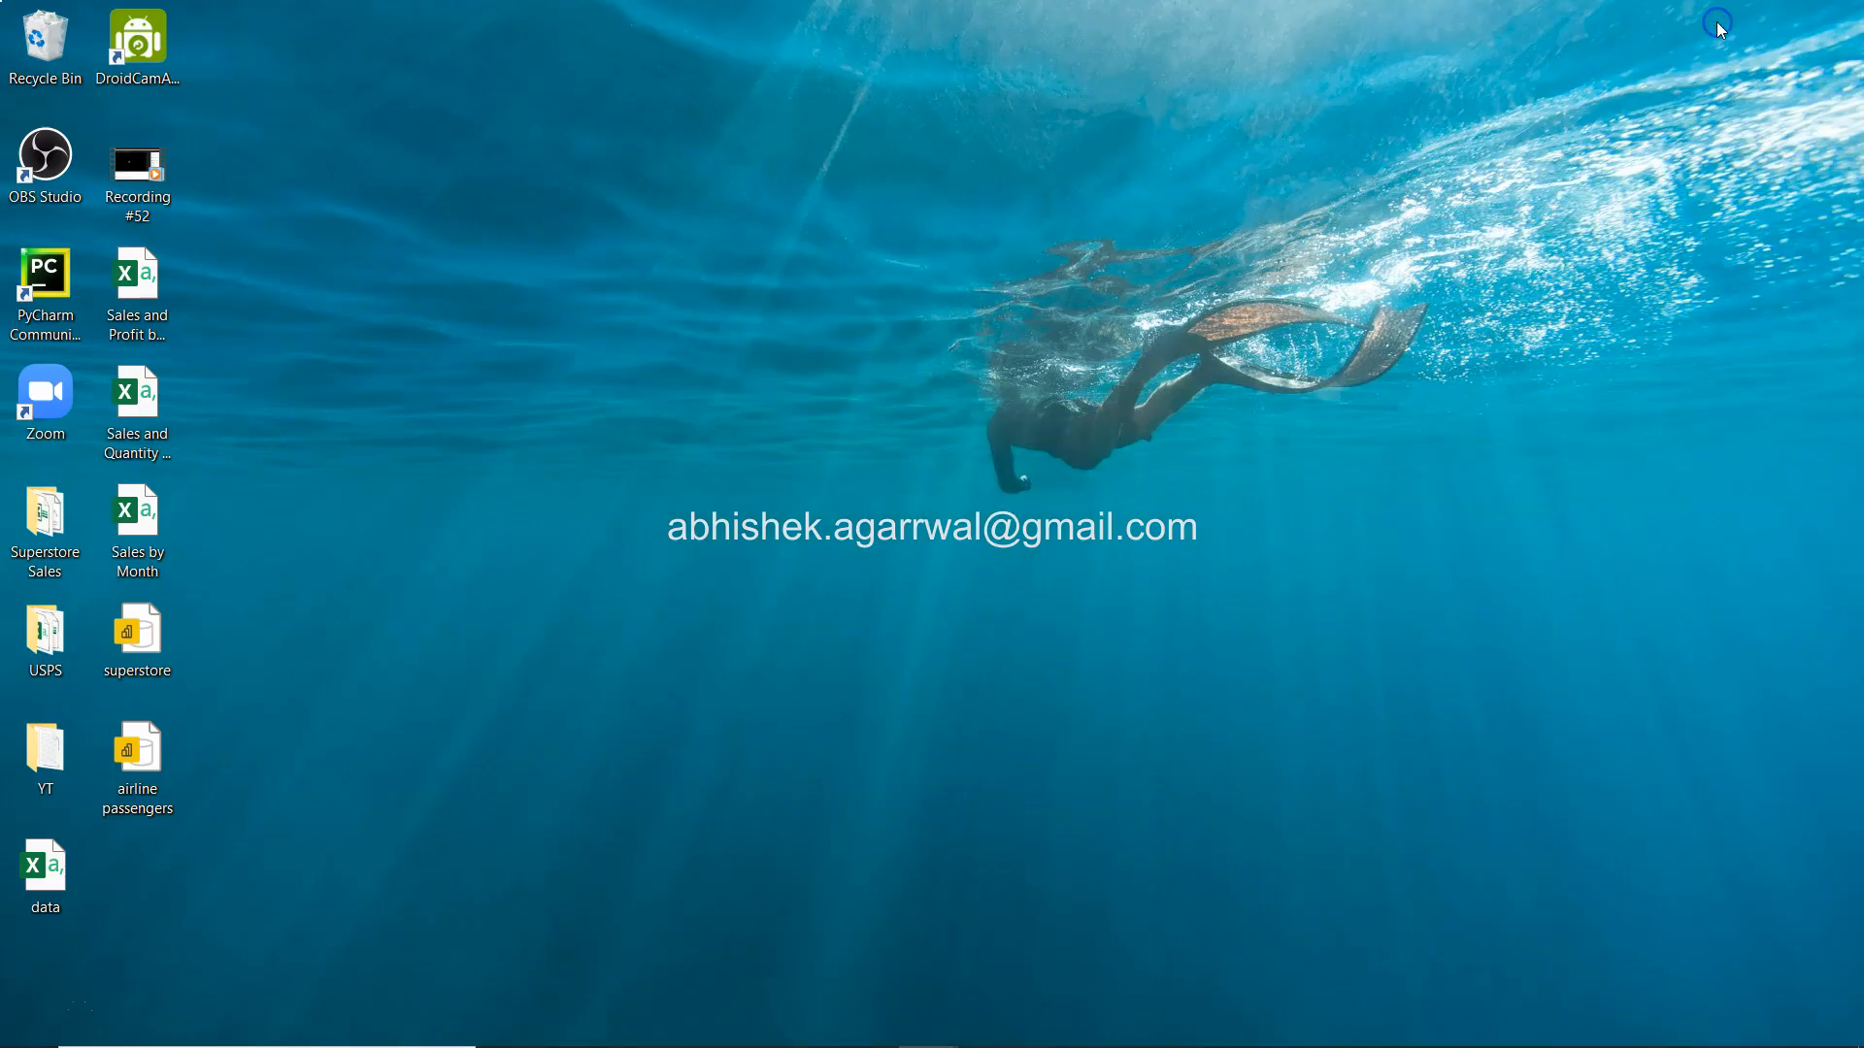
{"action": "left_click", "coordinate": [137, 767]}
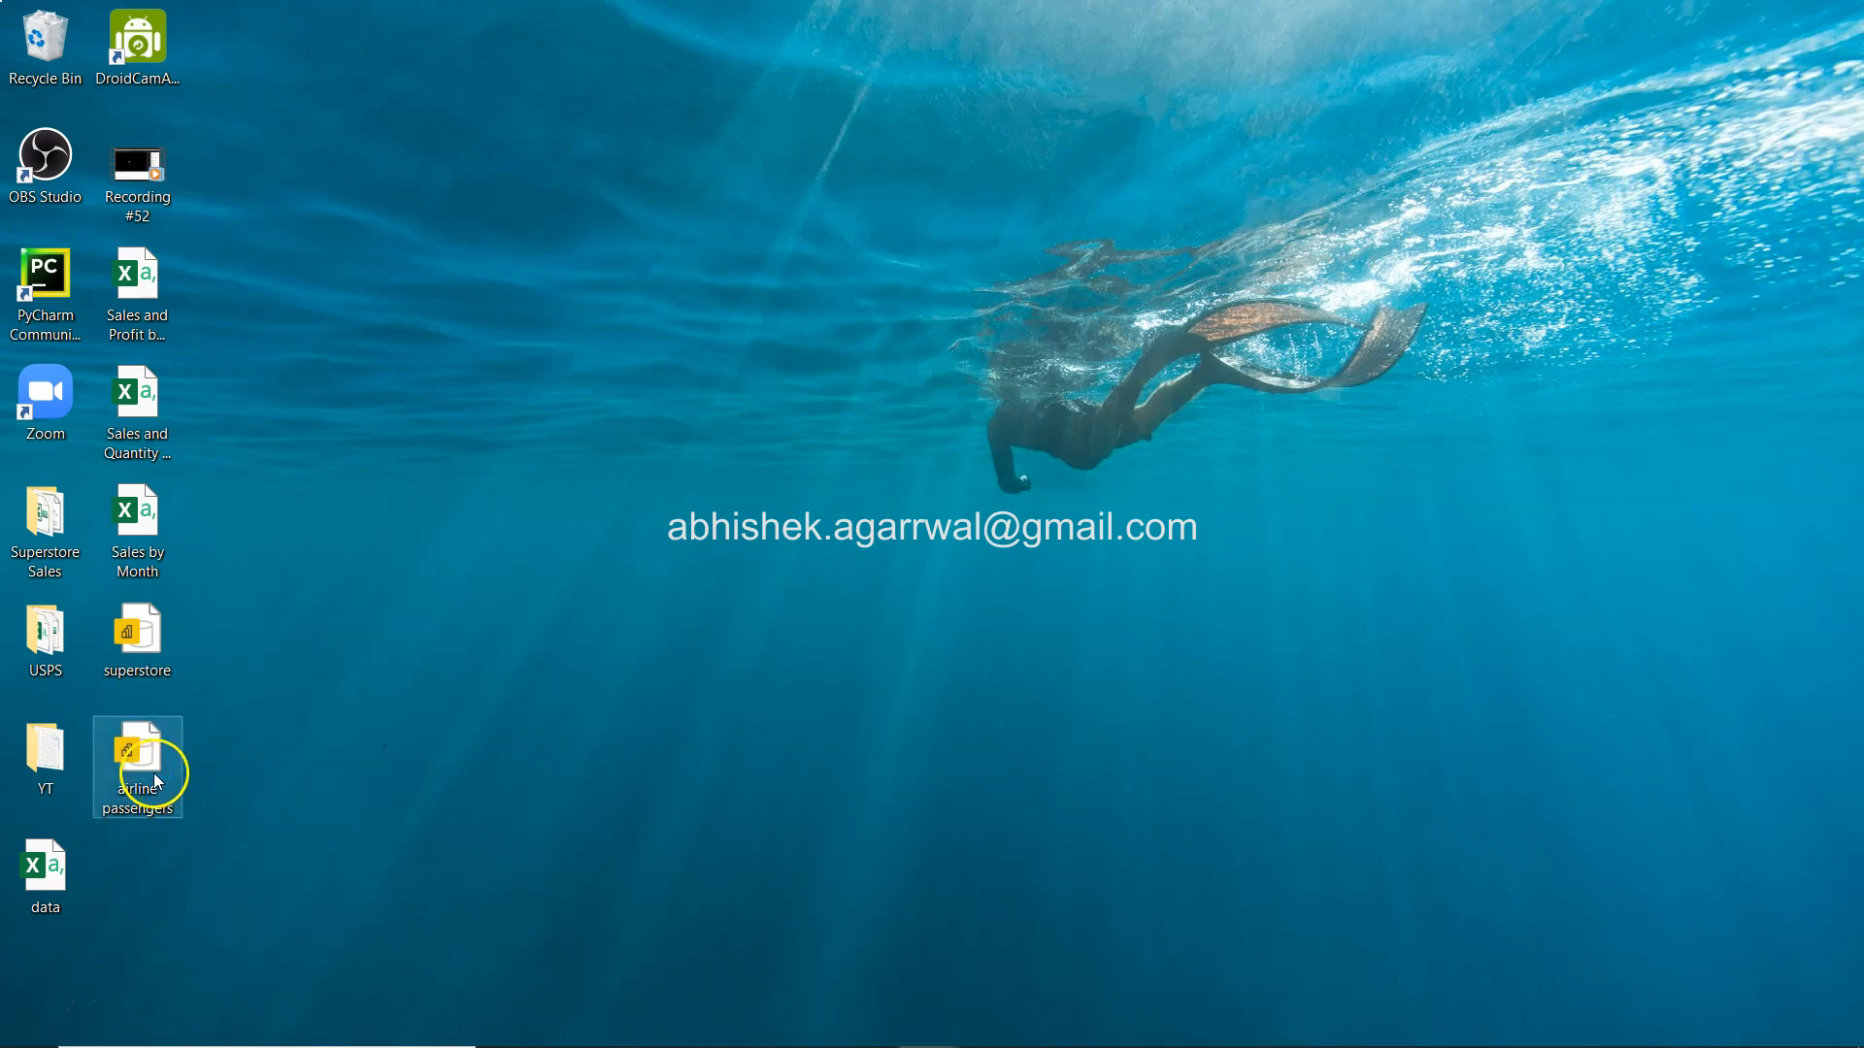
{"action": "left_click", "coordinate": [137, 752]}
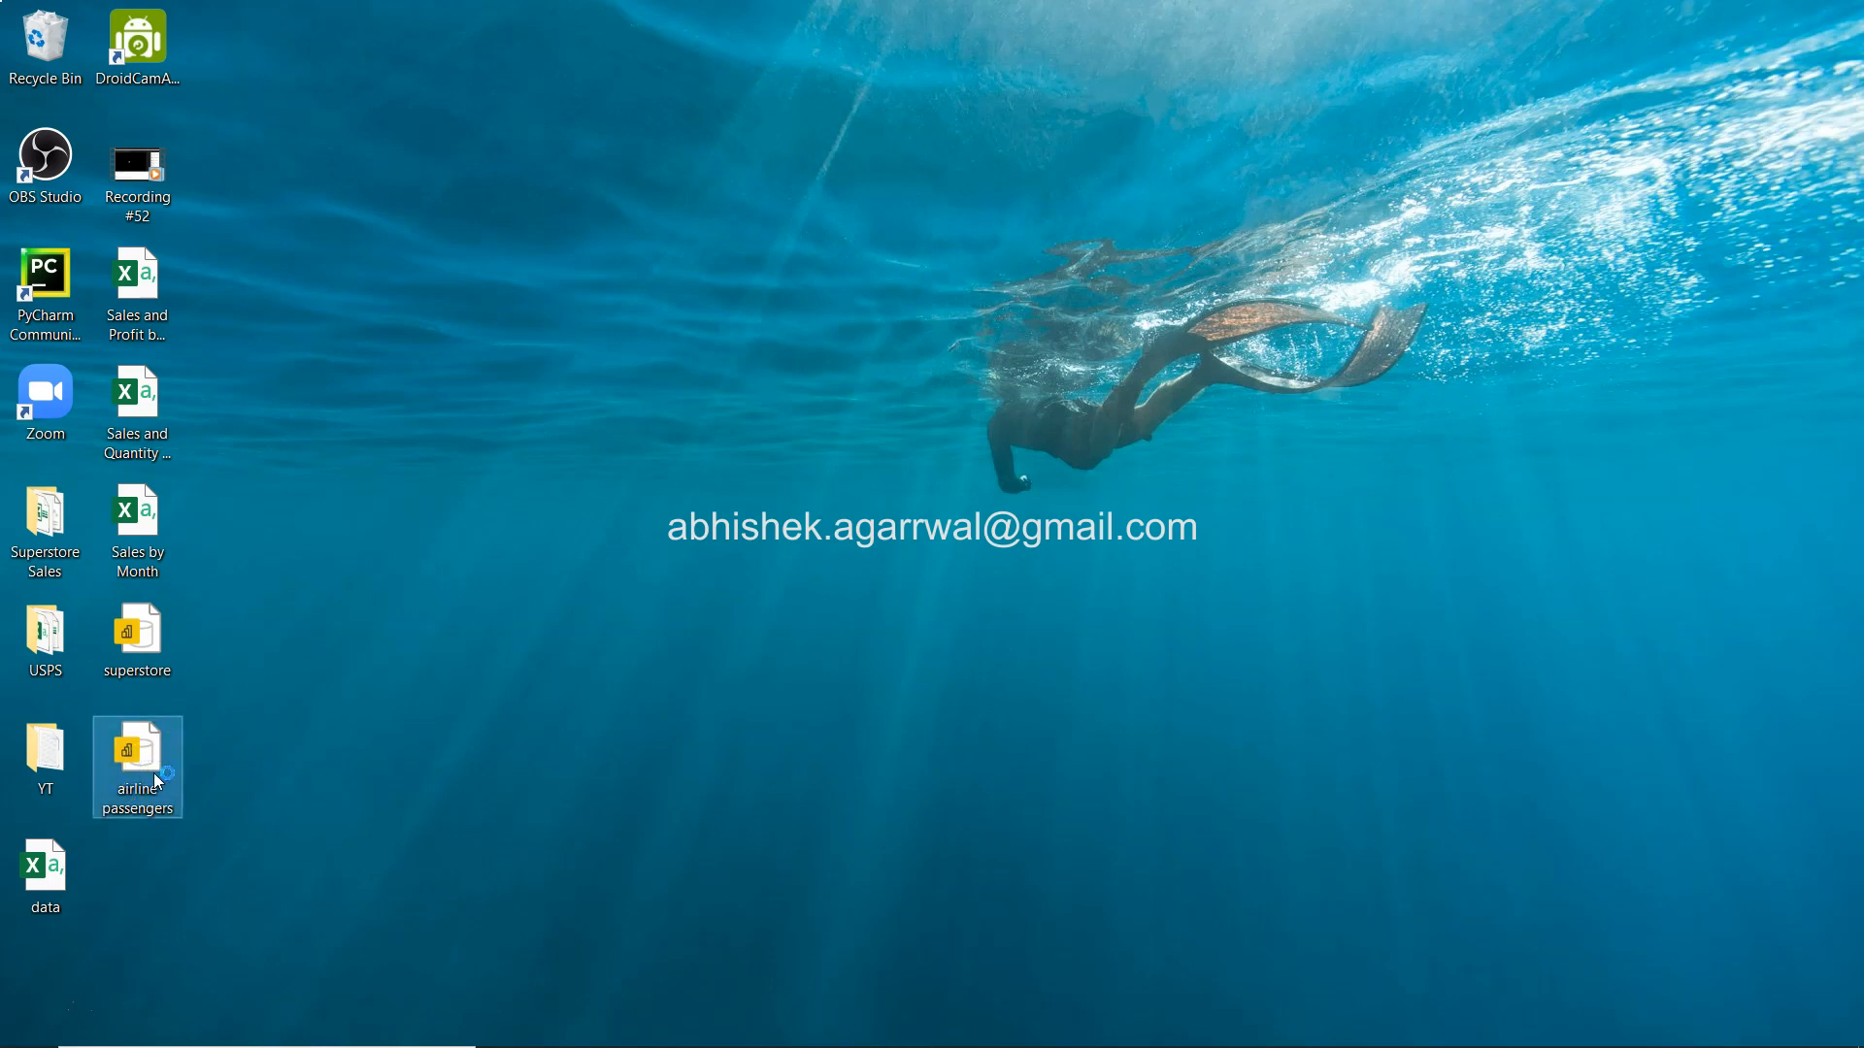
{"action": "double_click", "coordinate": [137, 755]}
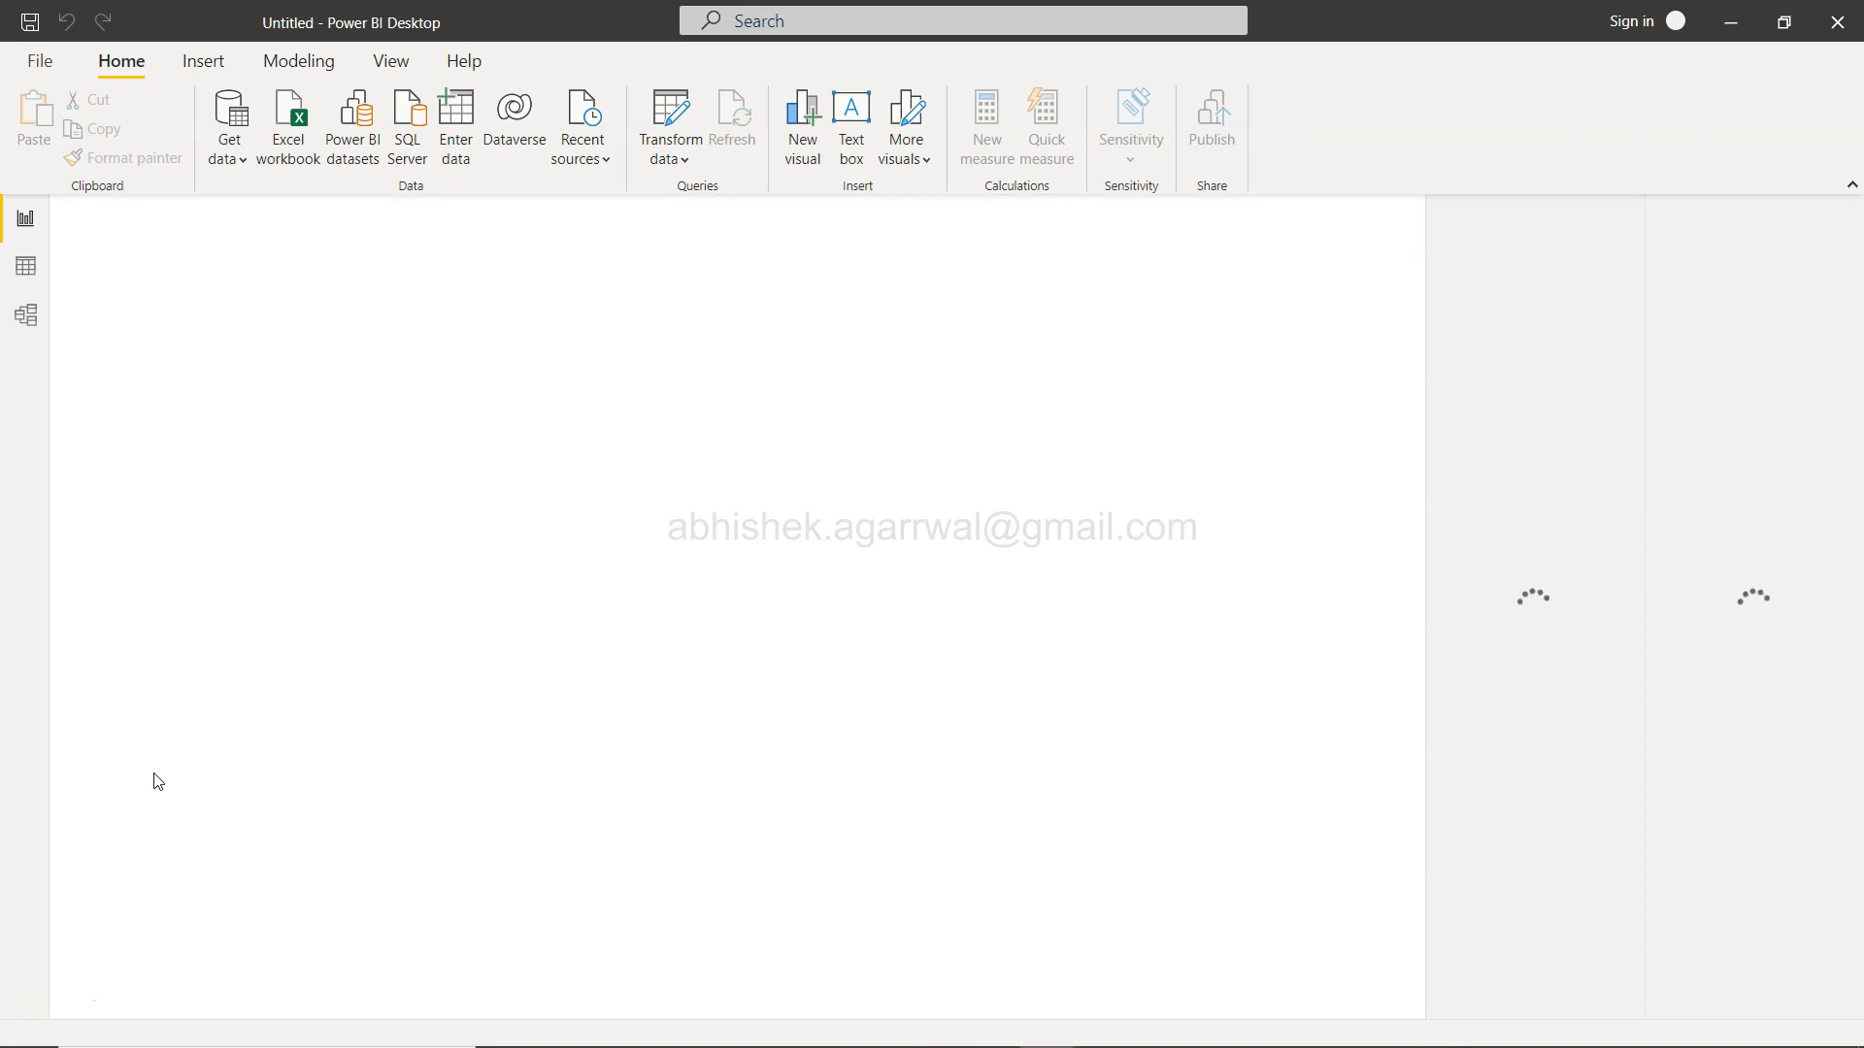
Step: In the Navigator, select Sheet1 from airline passengers.xlsx and load it into the report
{"action": "left_click", "coordinate": [467, 672]}
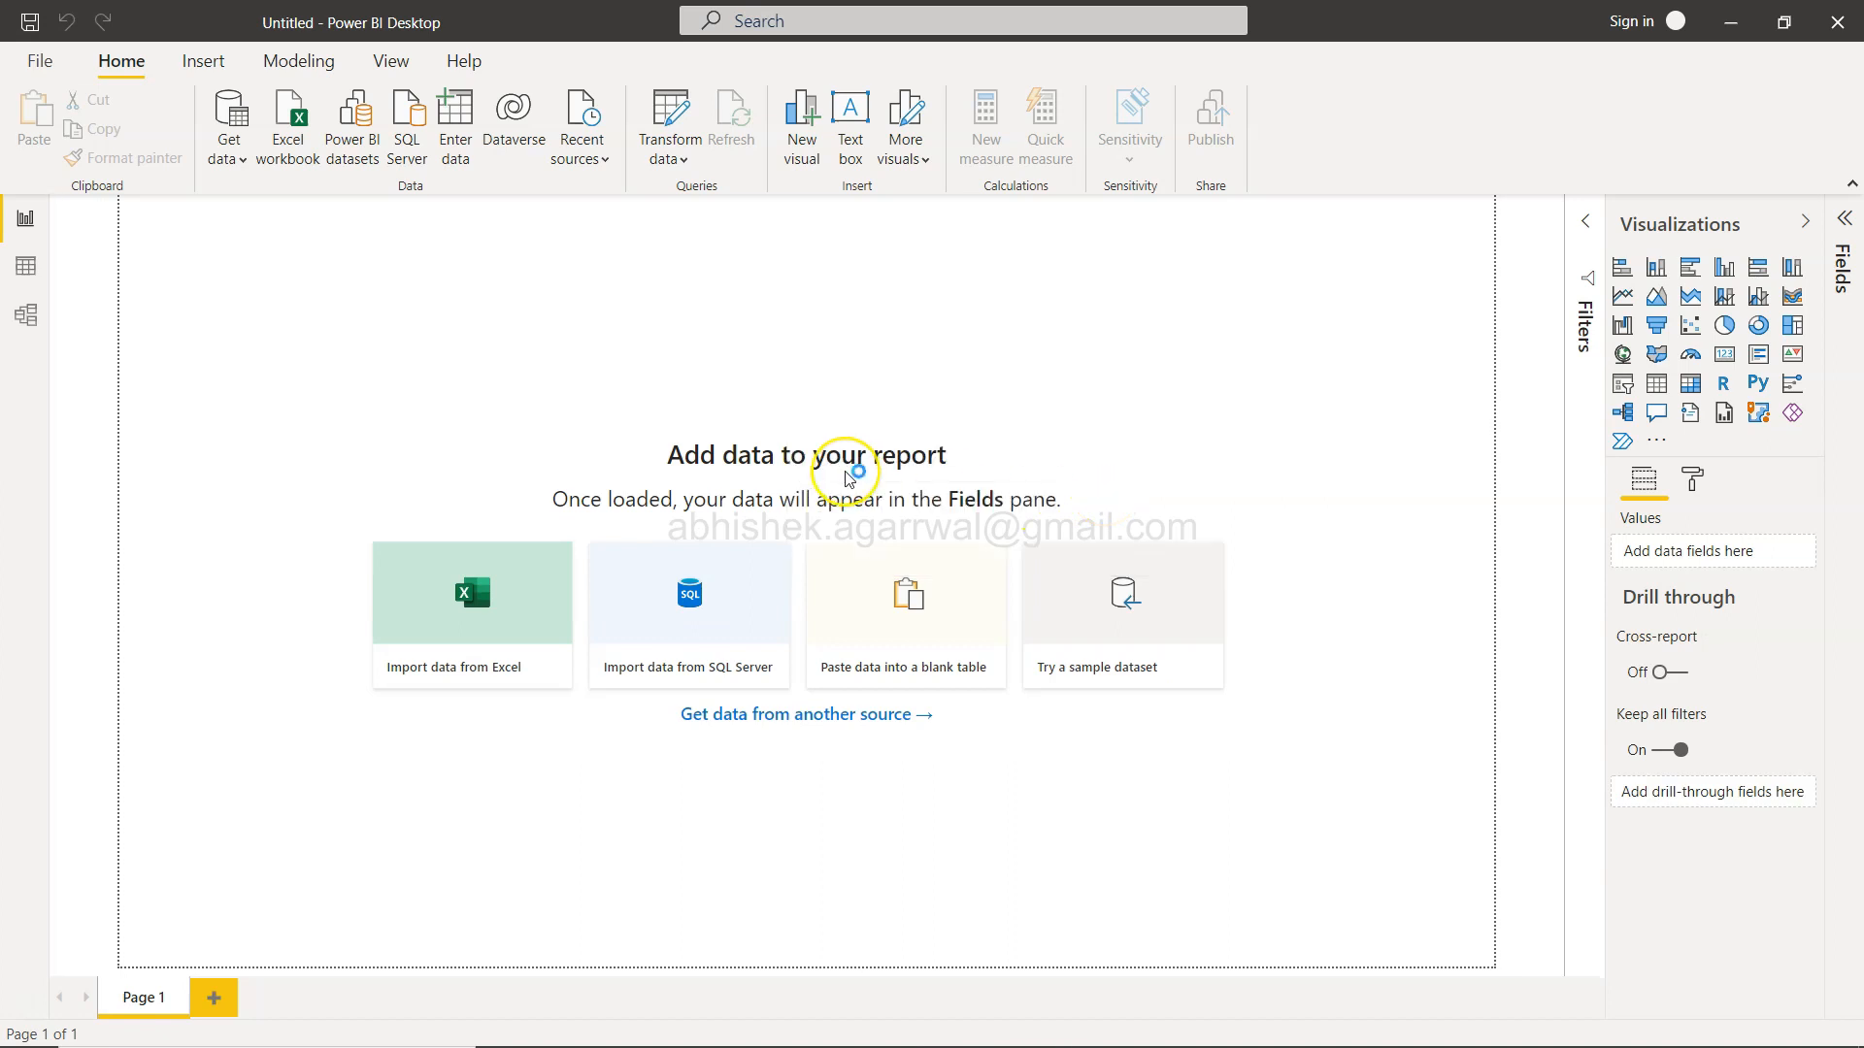
{"action": "left_click", "coordinate": [470, 615]}
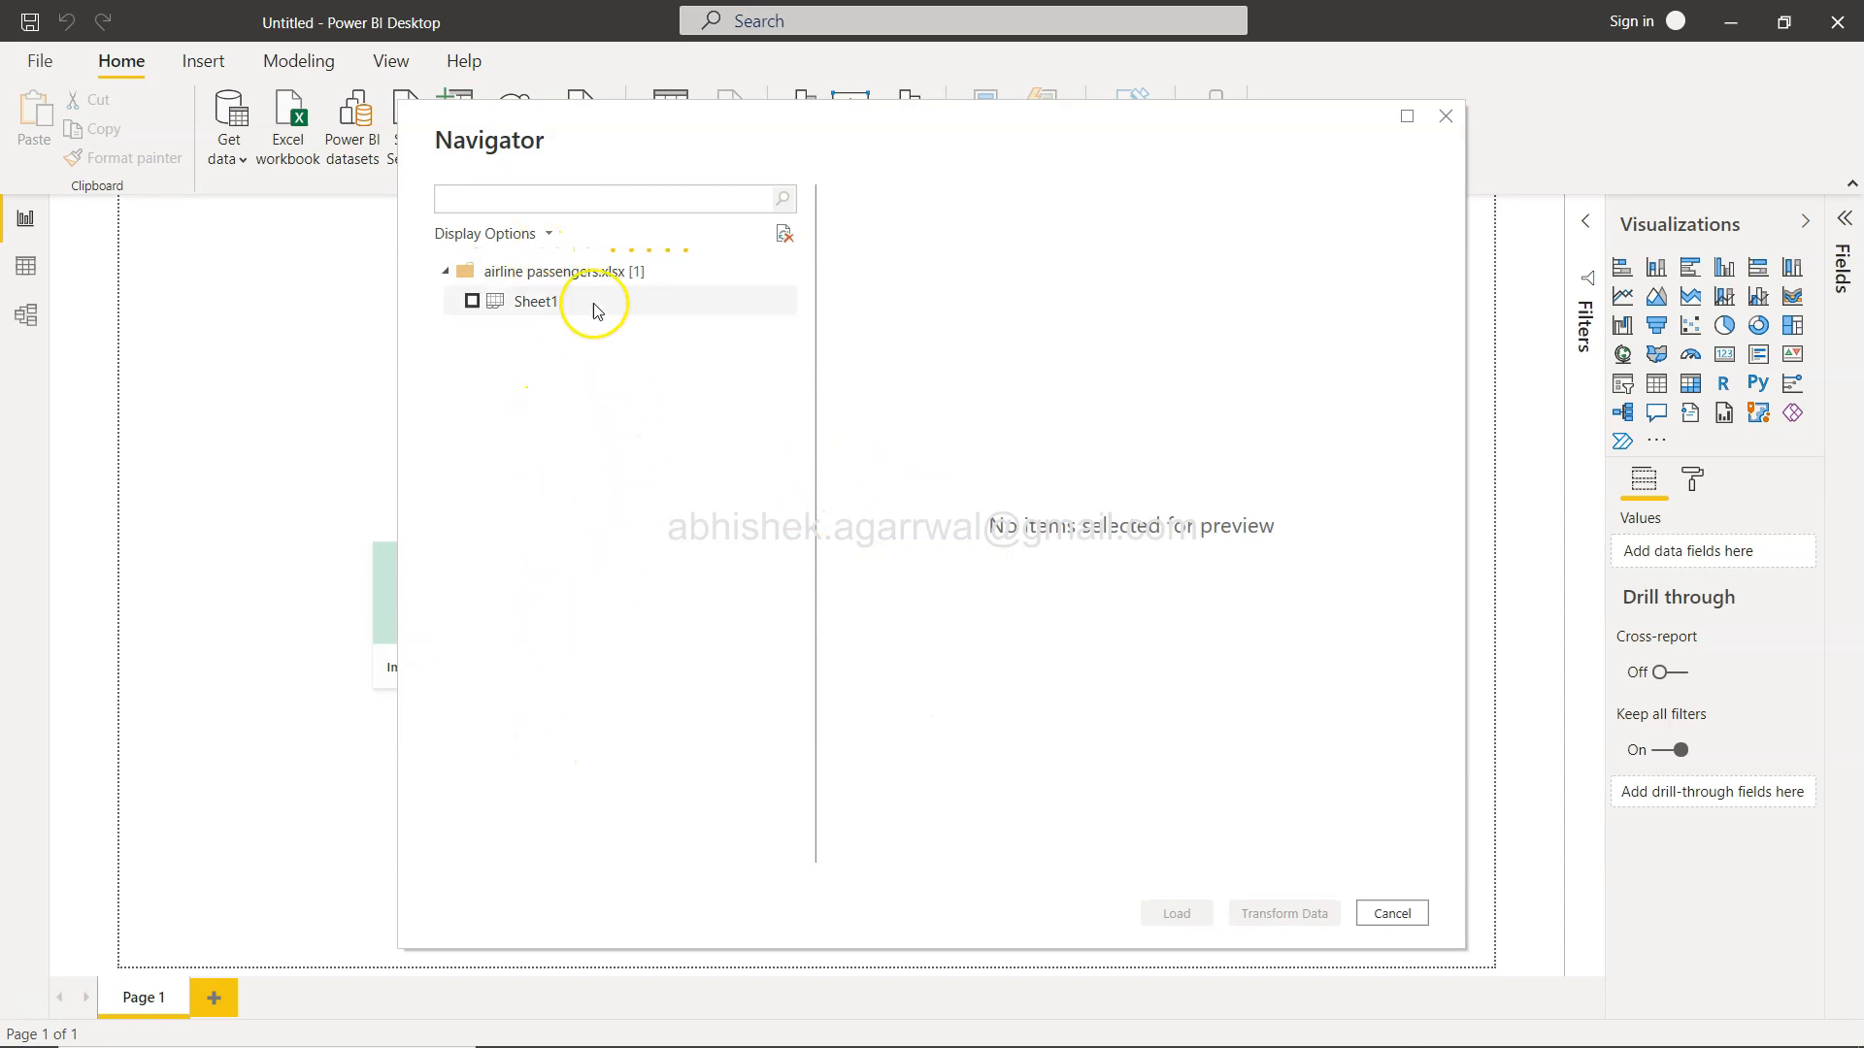
{"action": "left_click", "coordinate": [472, 300]}
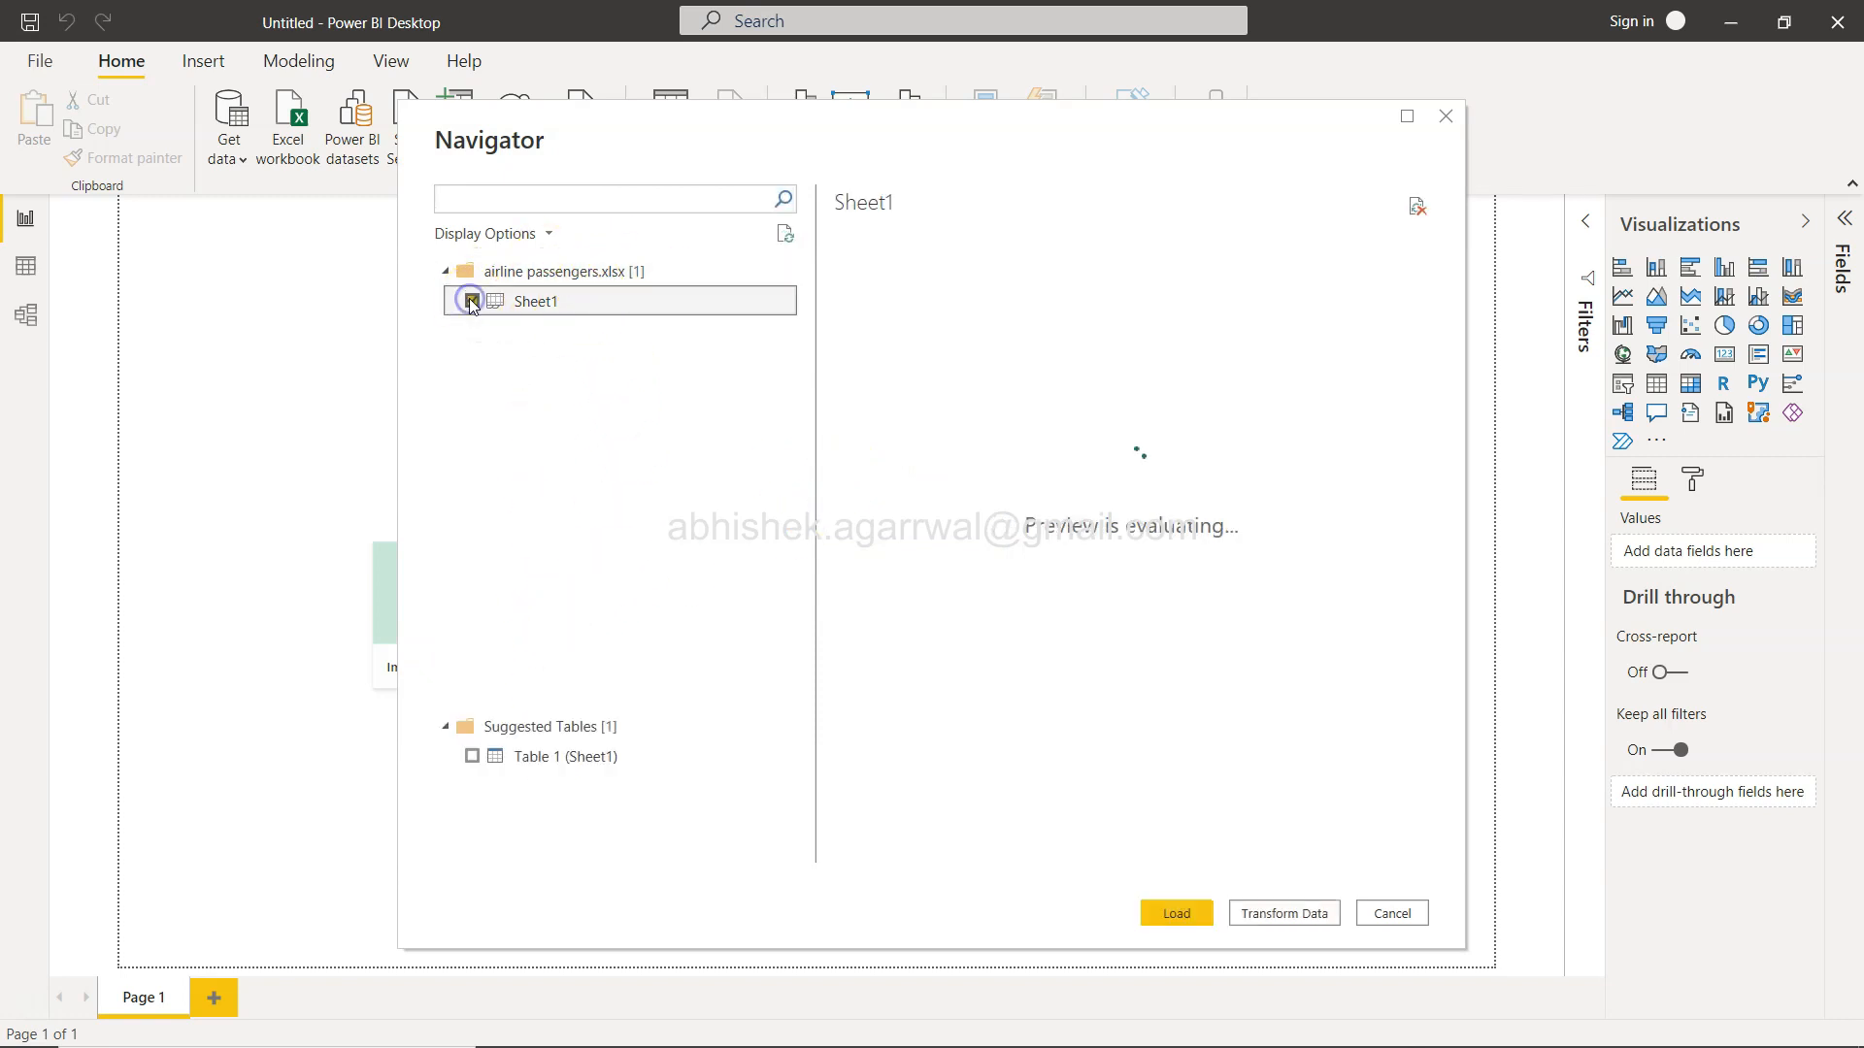
{"action": "left_click", "coordinate": [471, 301]}
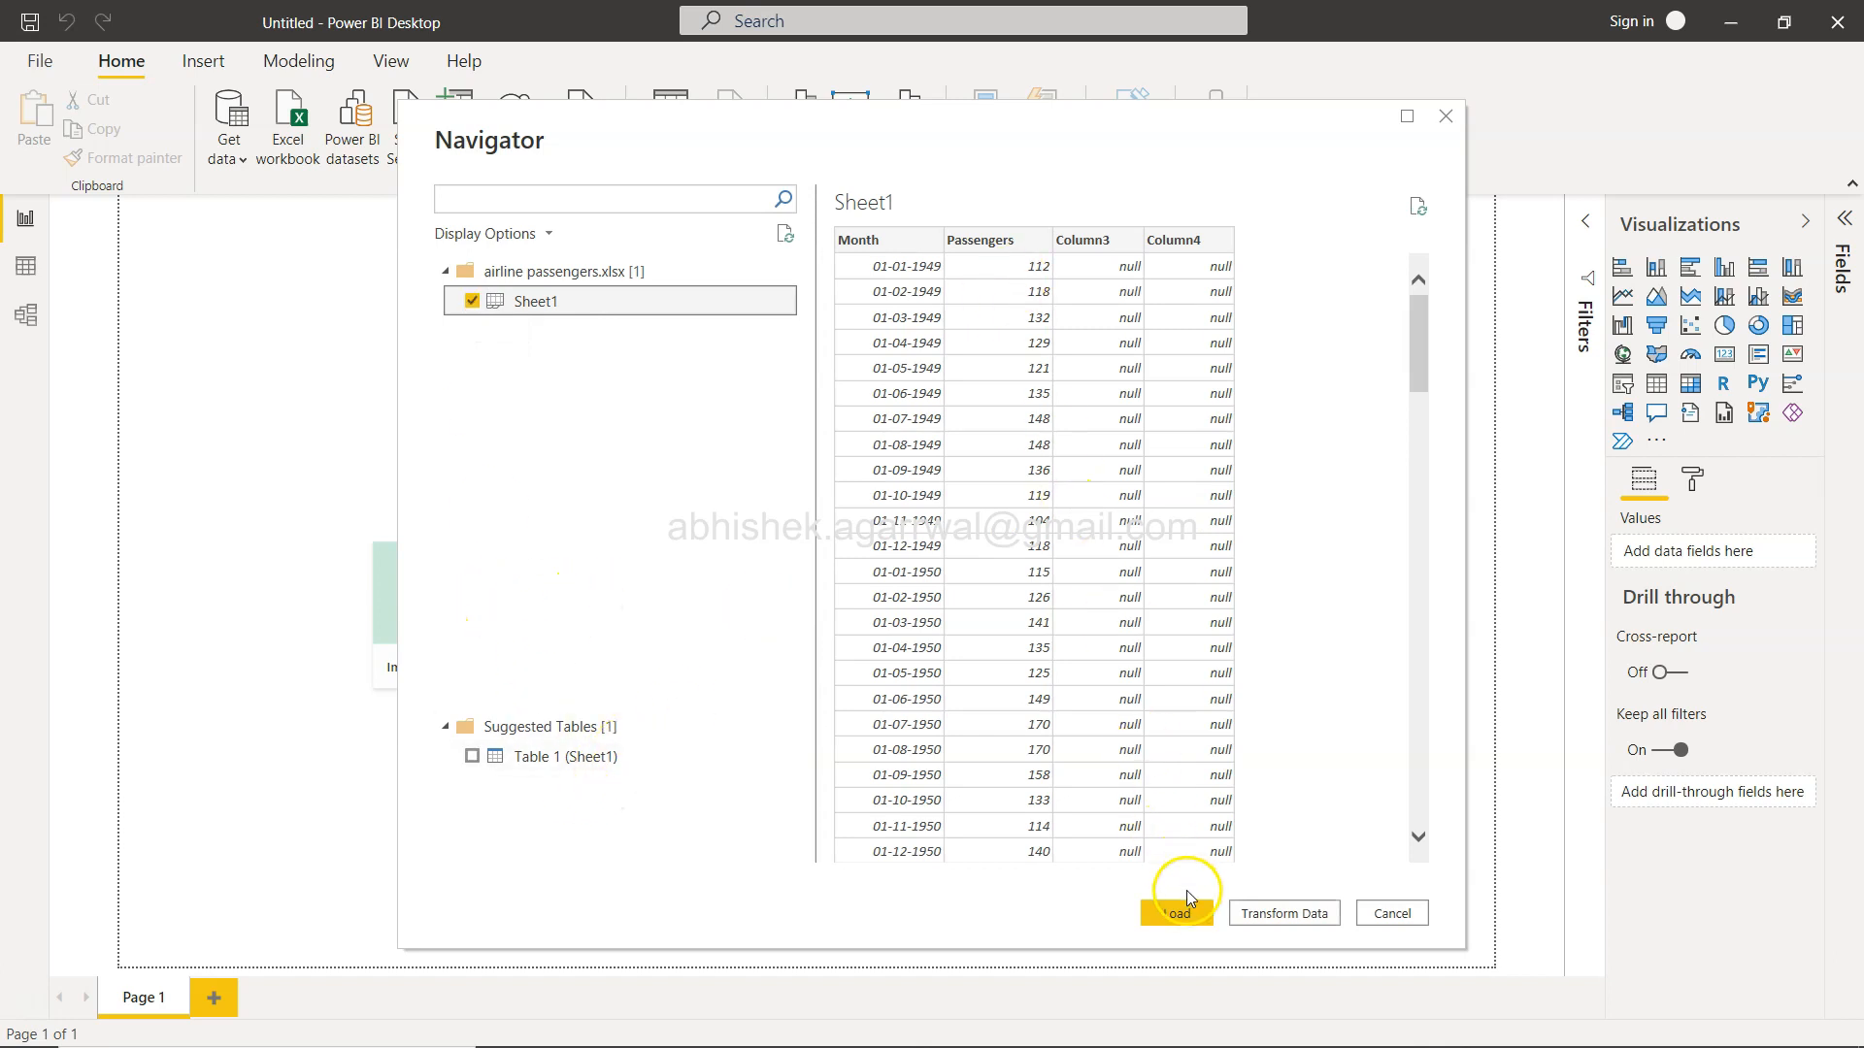
{"action": "left_click", "coordinate": [1175, 913]}
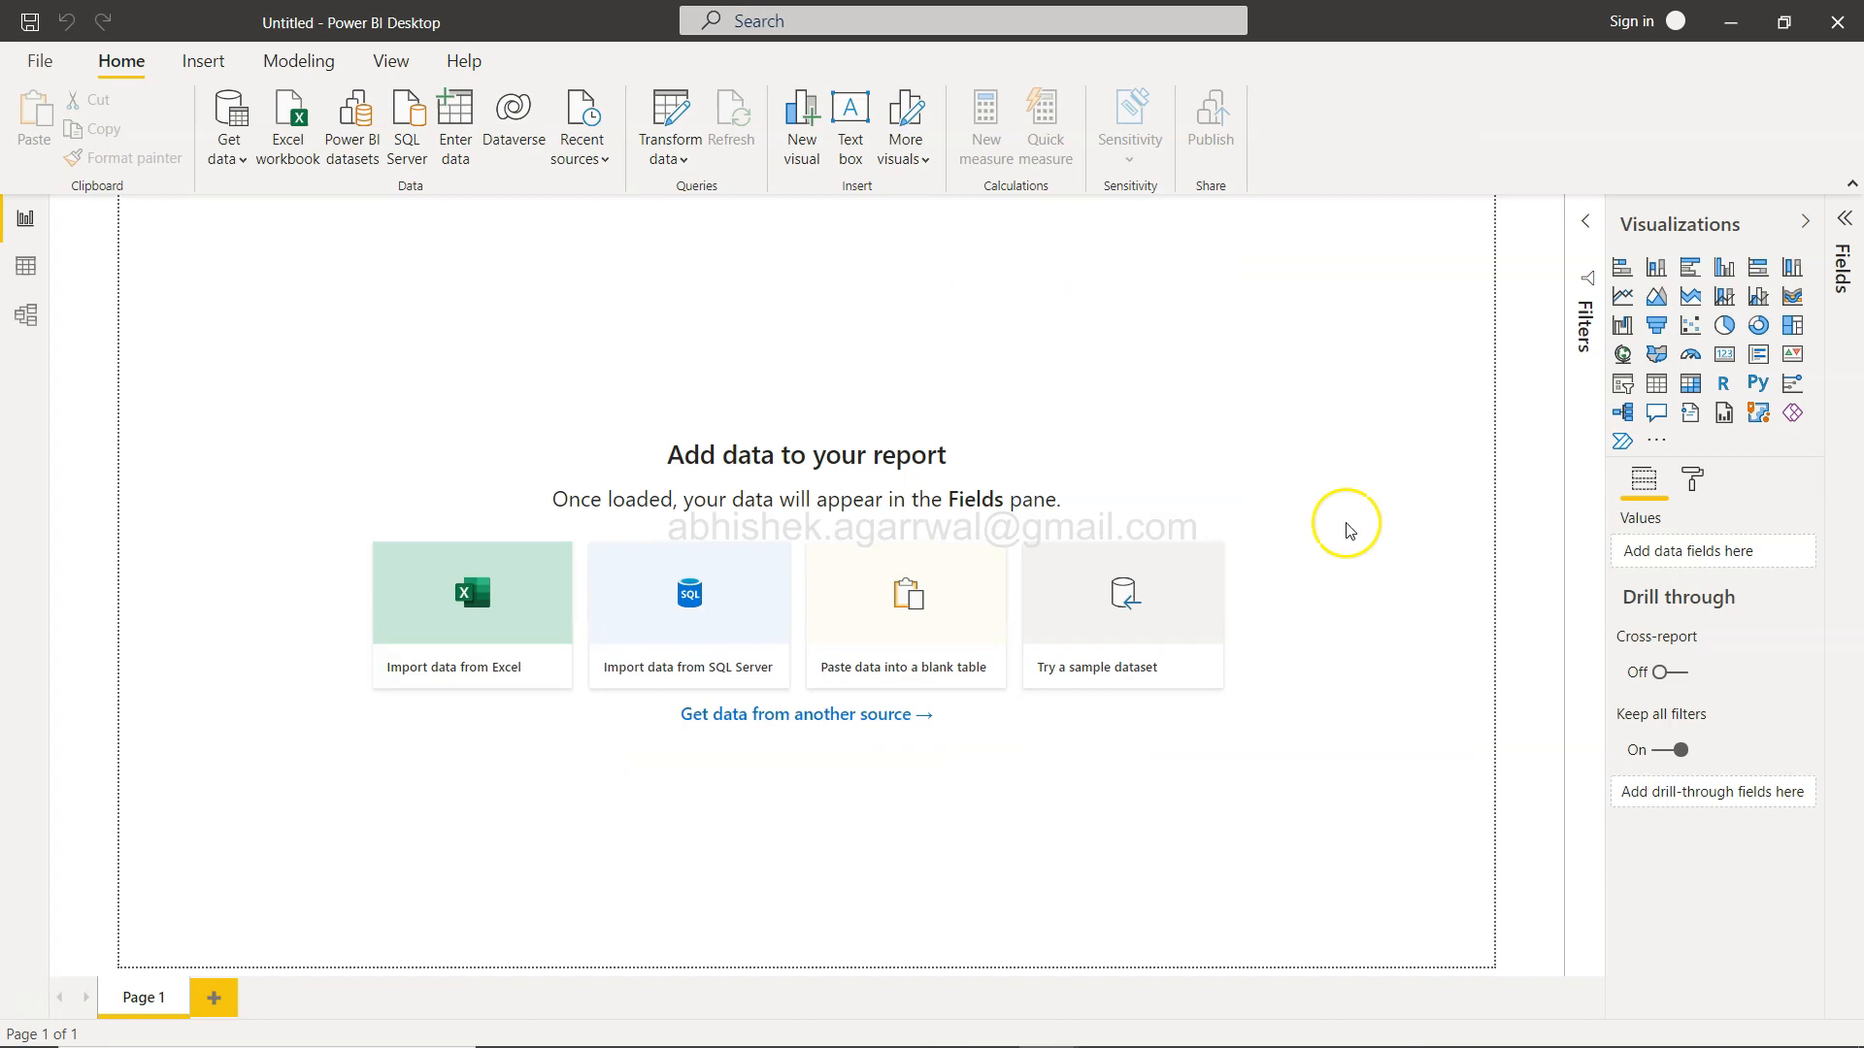
{"action": "left_click", "coordinate": [471, 592]}
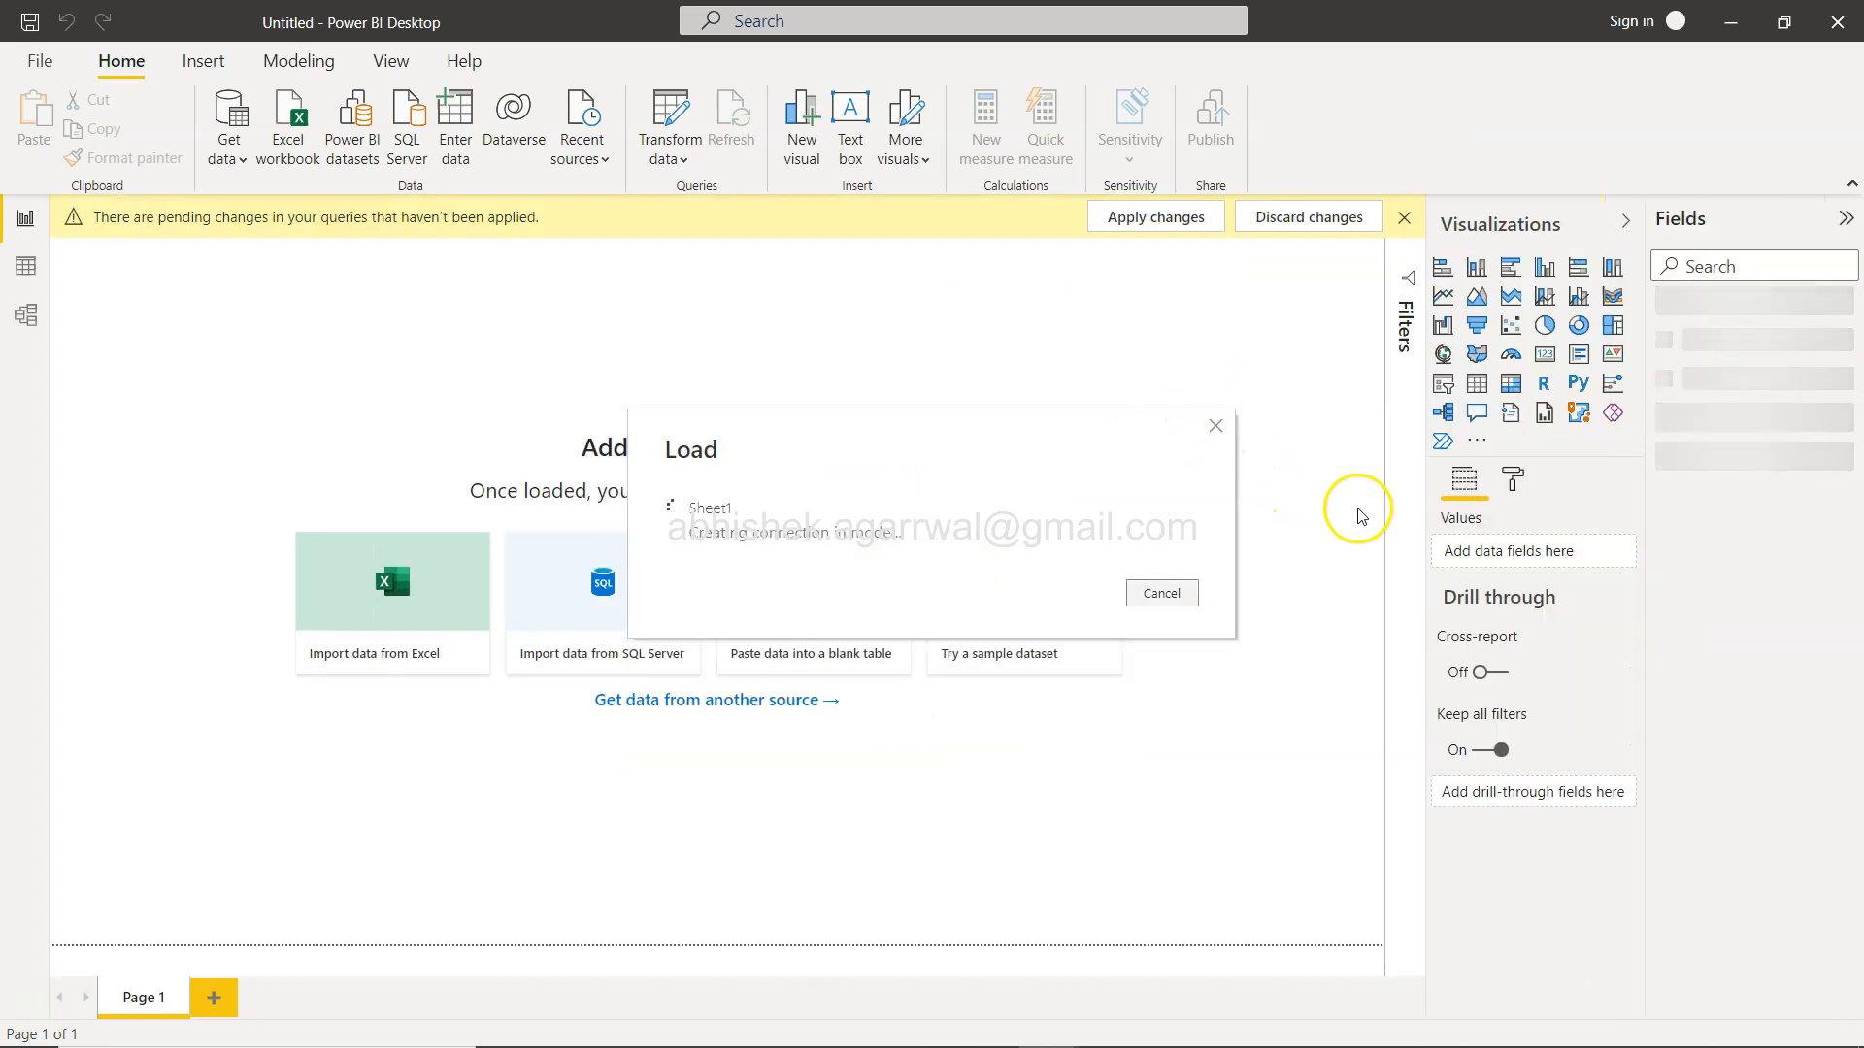